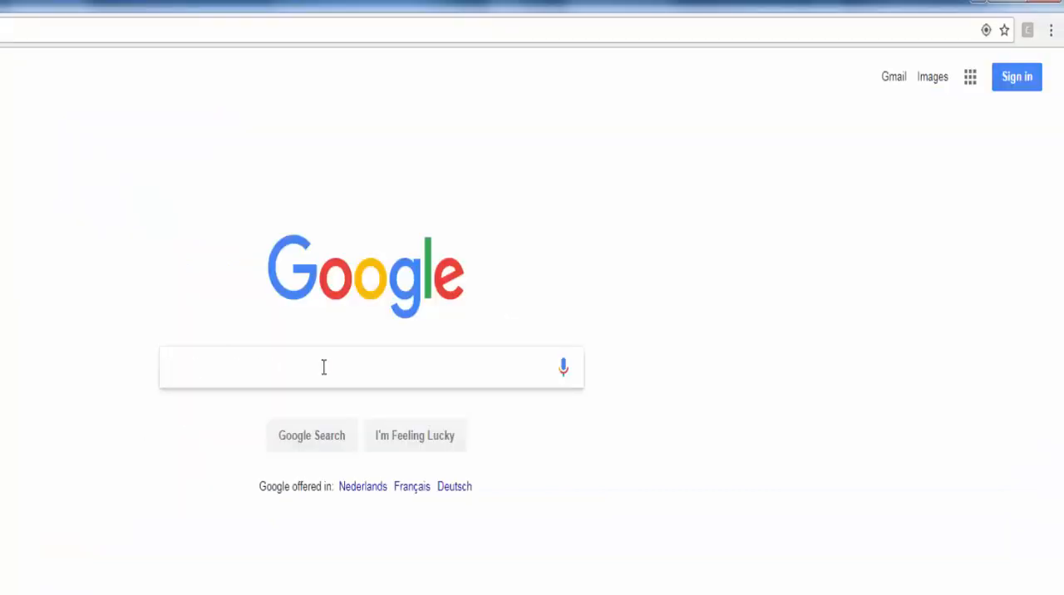
- Inspect the Google search box's input element in Chrome DevTools
{"action": "left_click", "coordinate": [324, 367]}
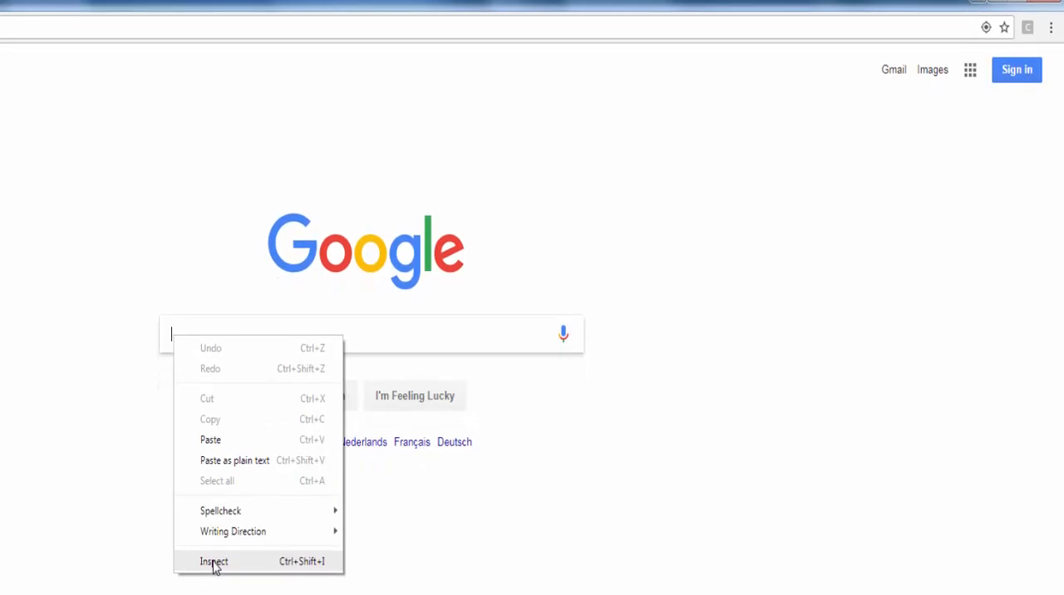
{"action": "left_click", "coordinate": [214, 561]}
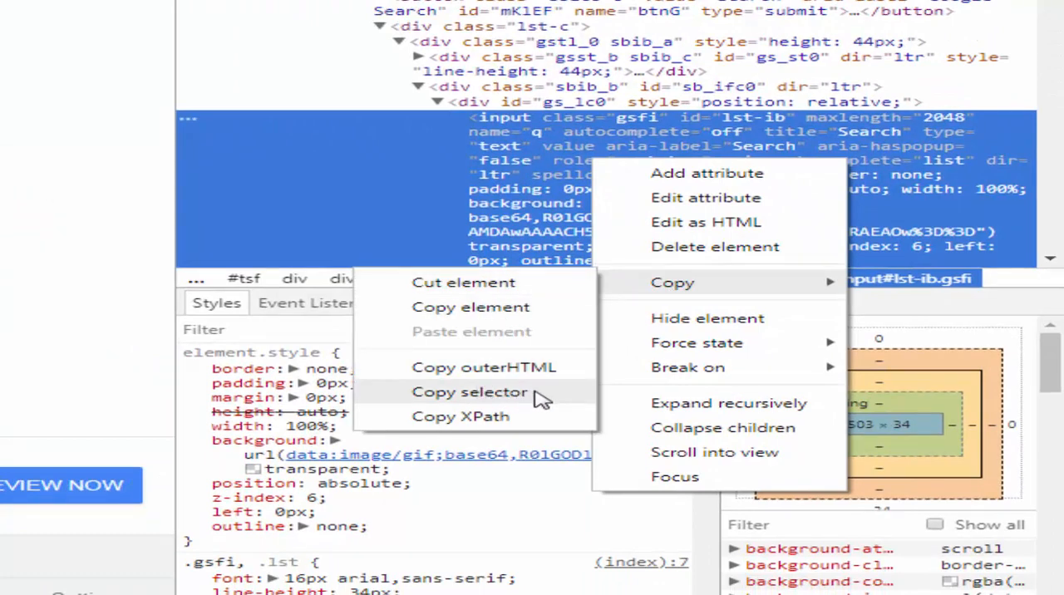
{"action": "mouse_move", "coordinate": [540, 416]}
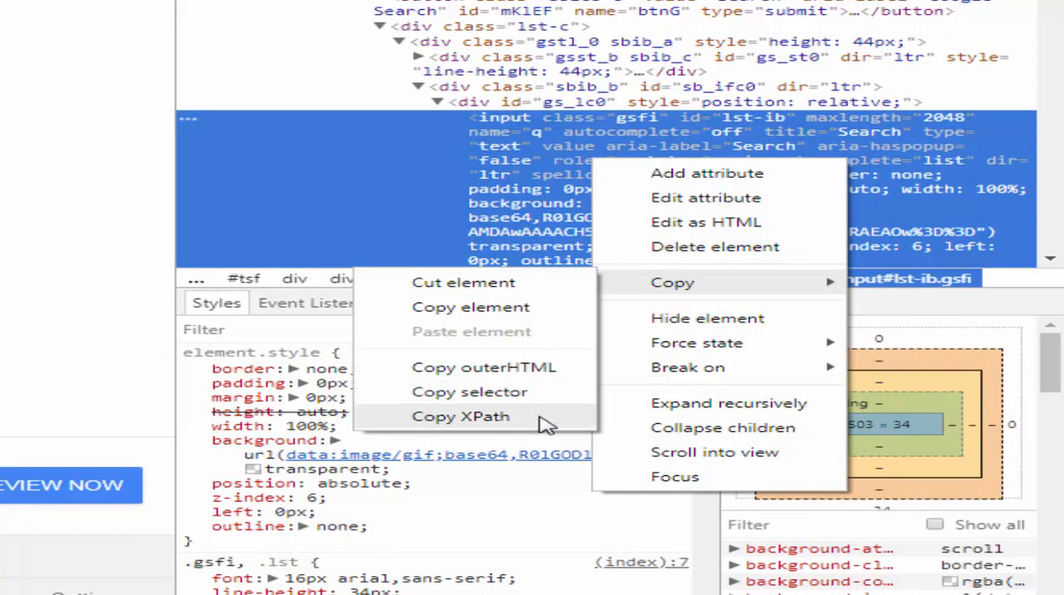
{"action": "mouse_move", "coordinate": [469, 391]}
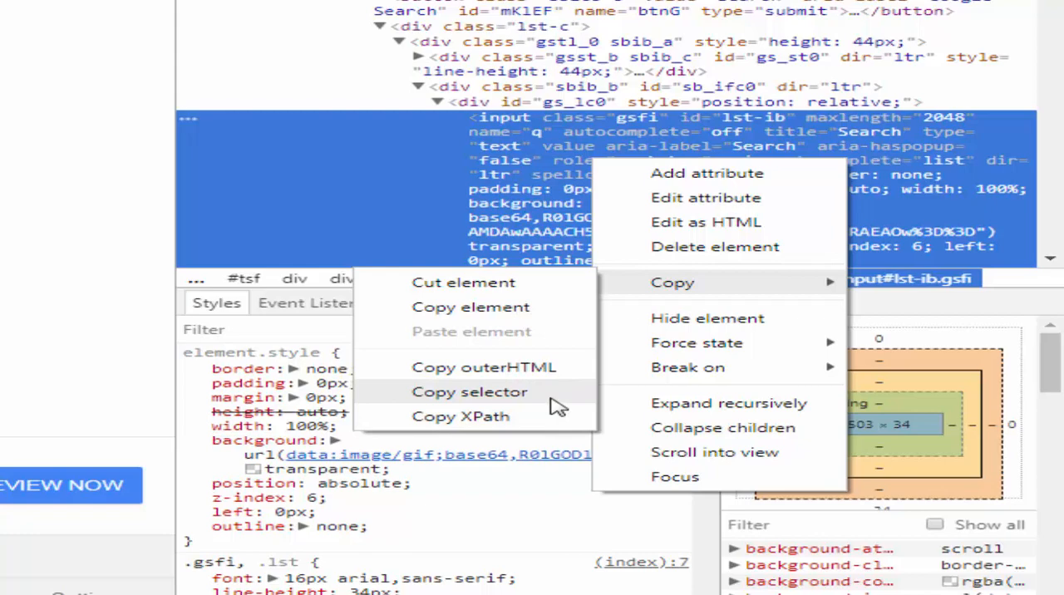
- Note the search box selector #lst-ib and the Google Search button name btnK in Notepad
{"action": "left_click", "coordinate": [469, 392]}
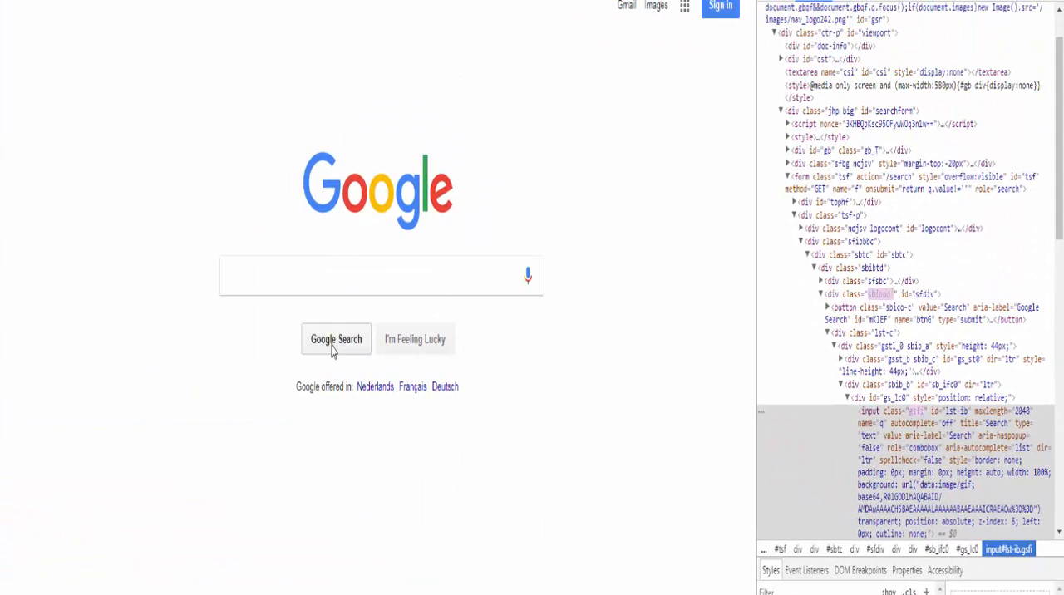
{"action": "mouse_move", "coordinate": [524, 549]}
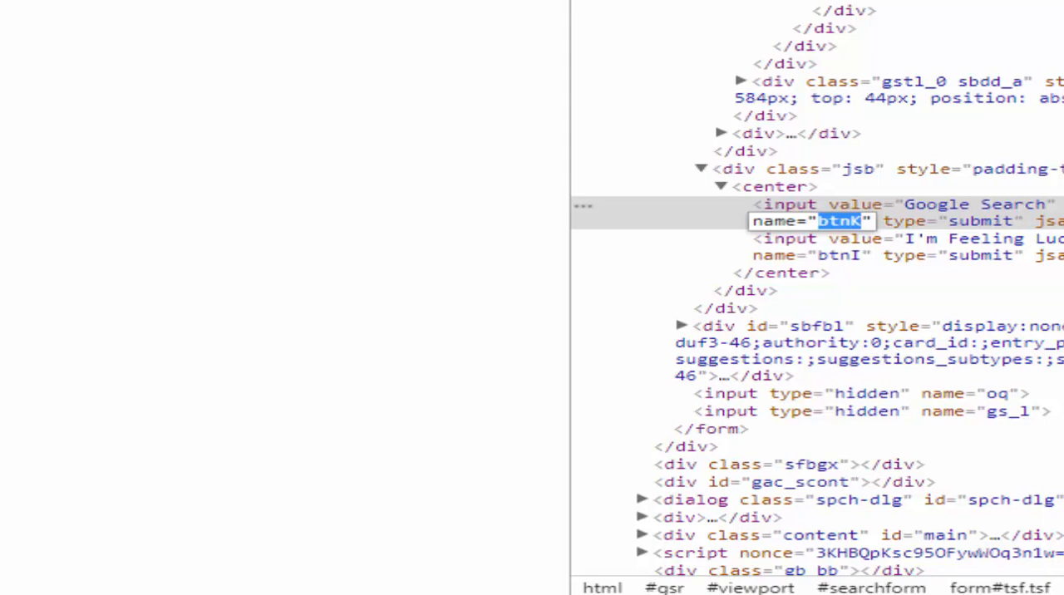
{"action": "type", "text": "btnK"}
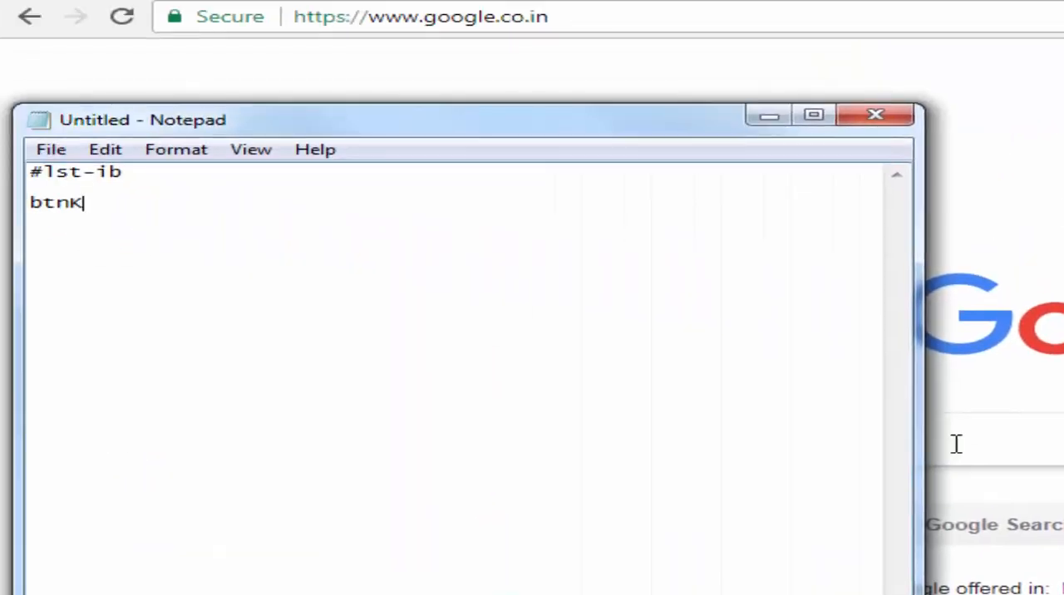
- Write line 19 to type 'Vinoth Rathinam Tutorials' into the #lst-ib box via cssSelector
{"action": "left_click", "coordinate": [51, 23]}
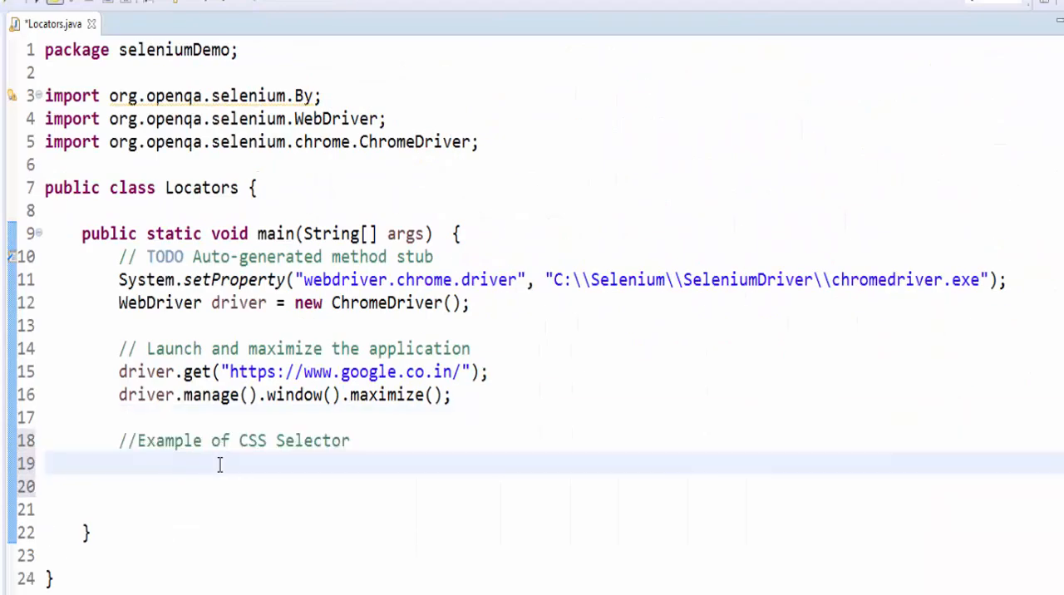
{"action": "type", "text": "dr"}
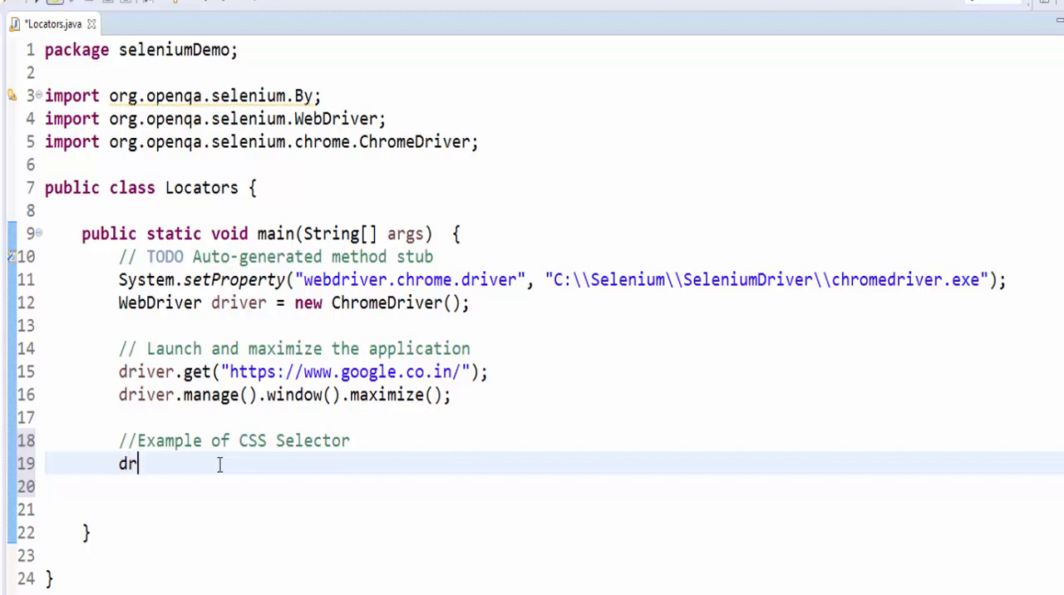
{"action": "type", "text": "iver.findElement(By"}
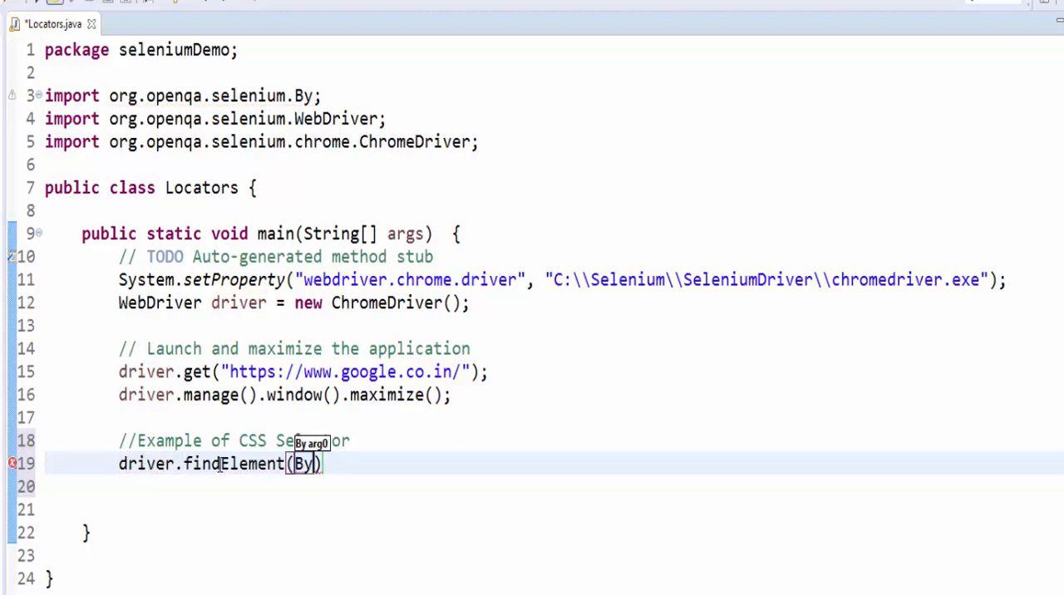
{"action": "type", "text": ".cssSelector(\""}
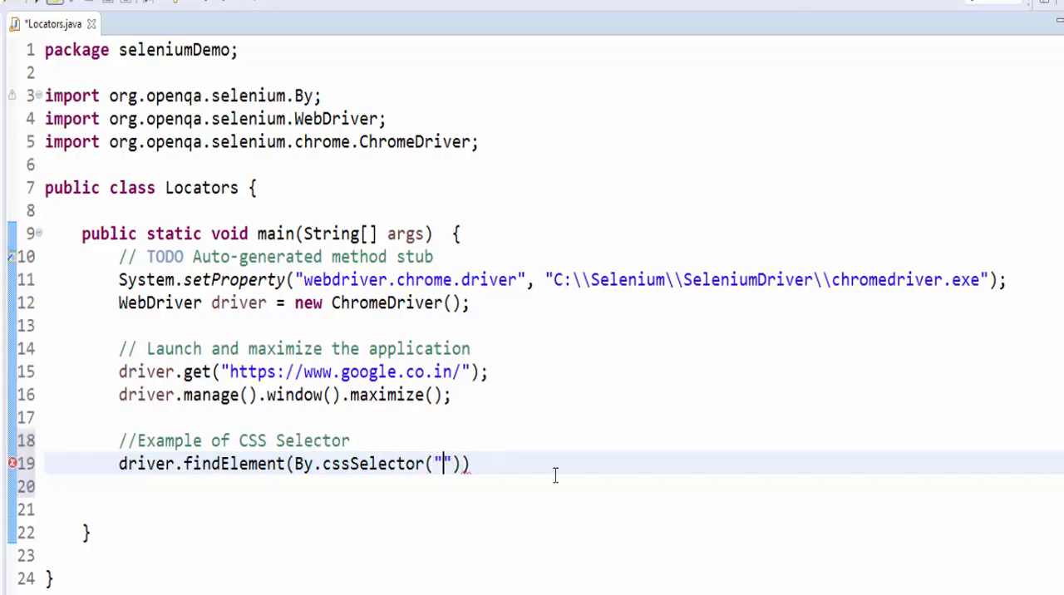
{"action": "type", "text": "#lst-ib\")).sendKeys(arg0);"}
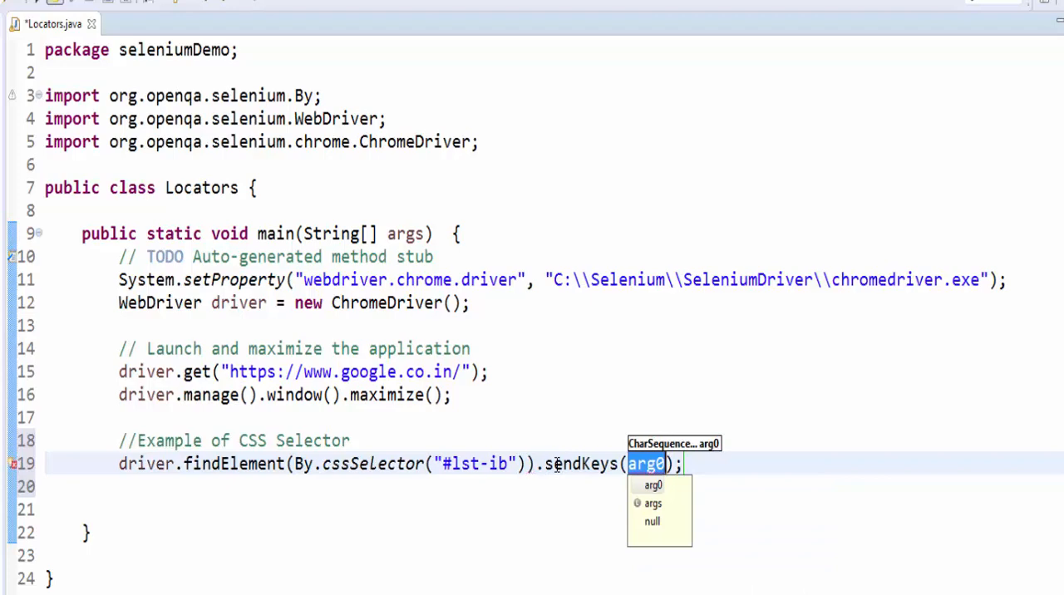
{"action": "type", "text": "\"\""}
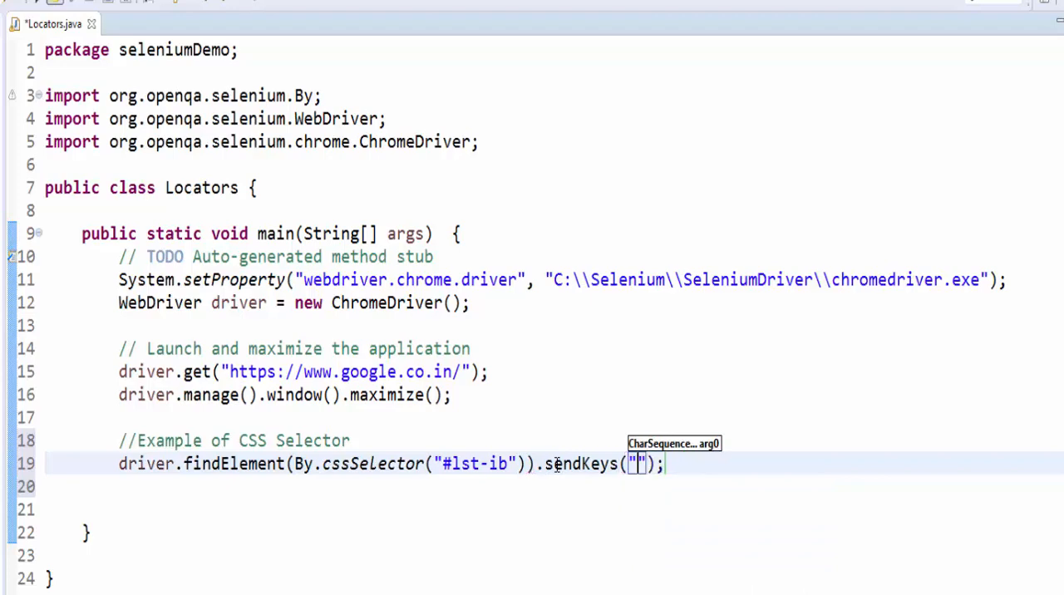
{"action": "type", "text": "Vinoth Rathinam Tutorials"}
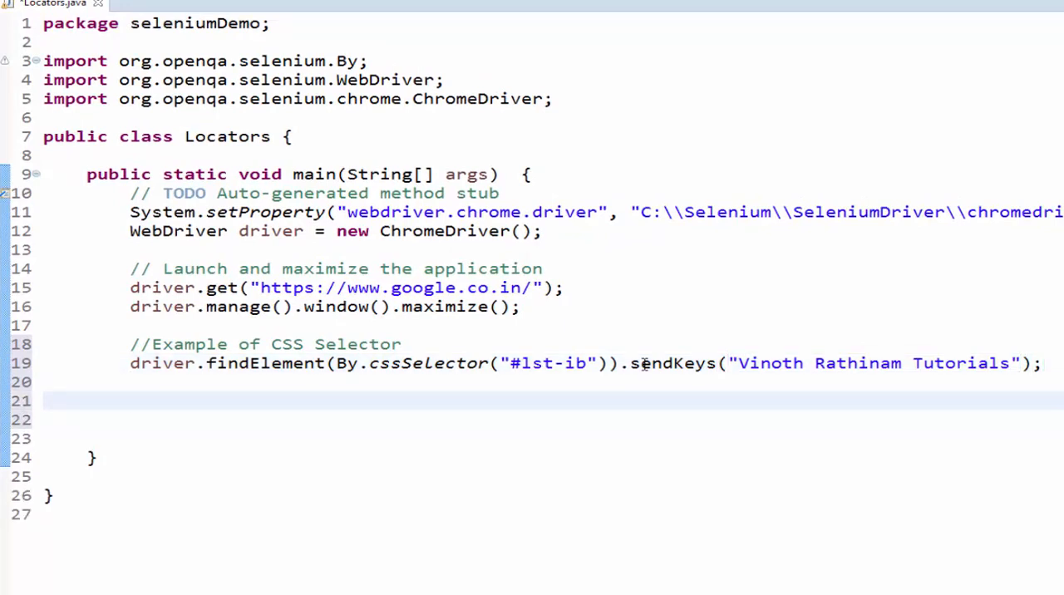
- Write line 21 locating the Google Search button with By.name("btnK")
{"action": "type", "text": "drive"}
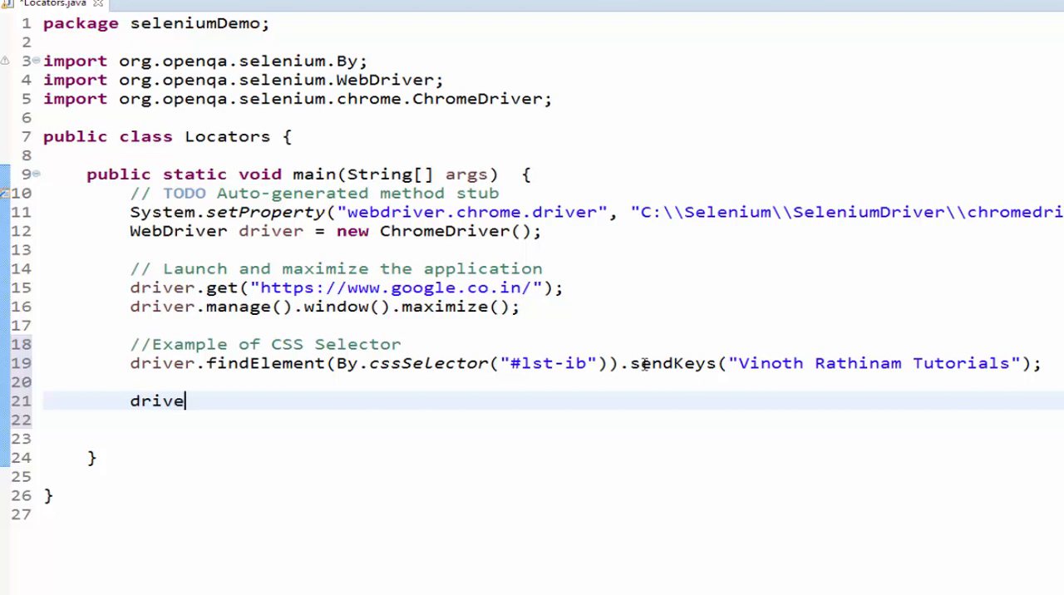
{"action": "type", "text": "r.findElement(B)"}
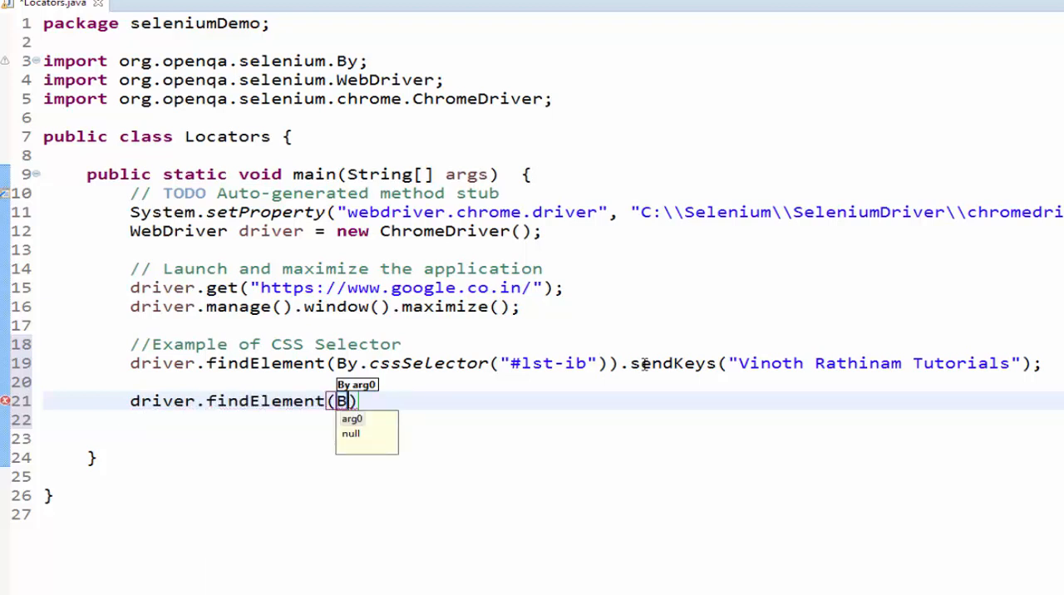
{"action": "type", "text": ".name(name"}
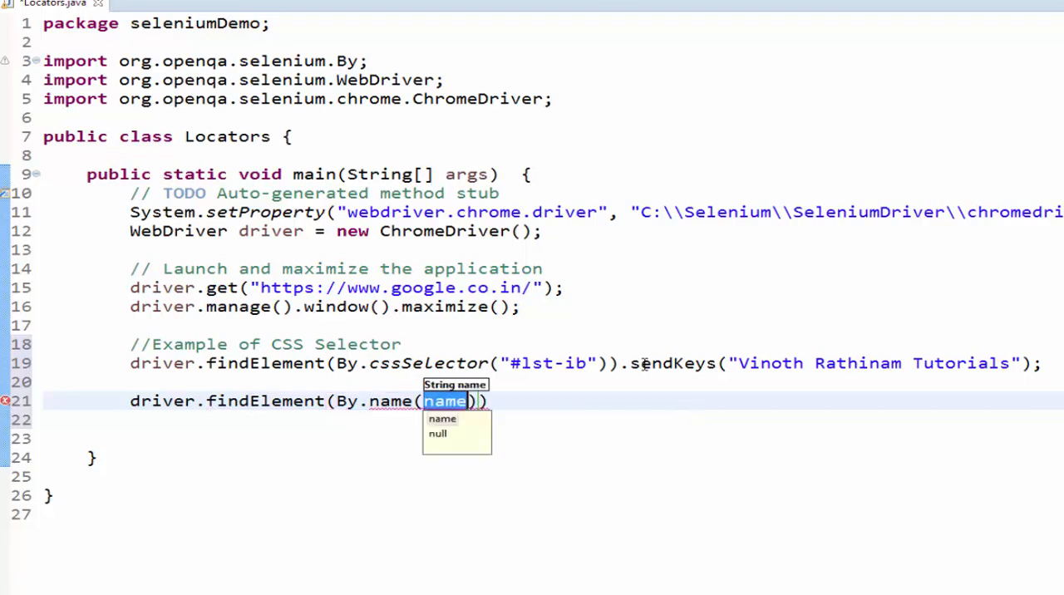
{"action": "type", "text": "\"btnK"}
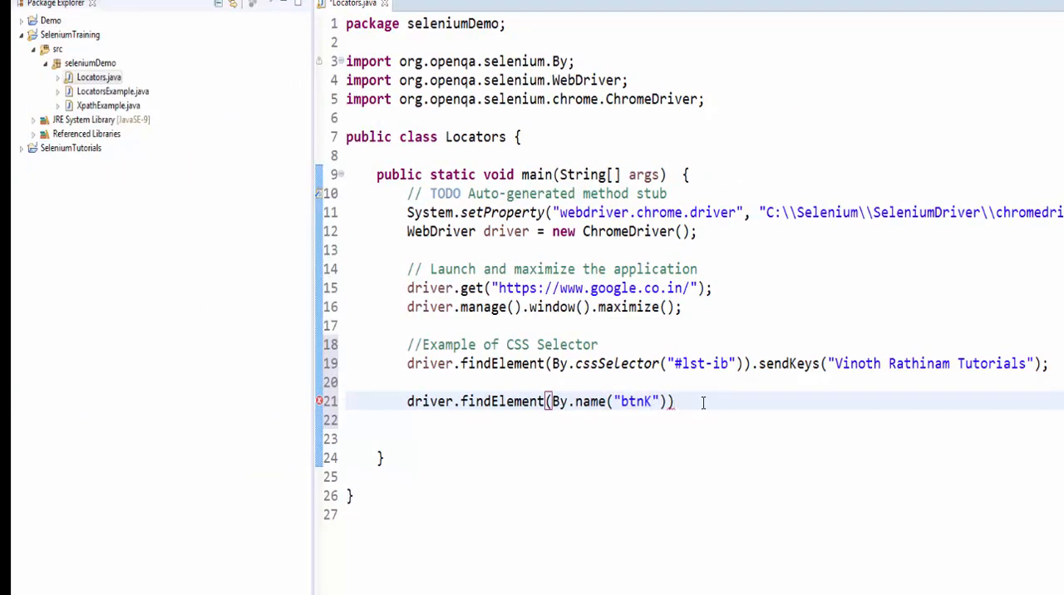
{"action": "type", "text": ".cl"}
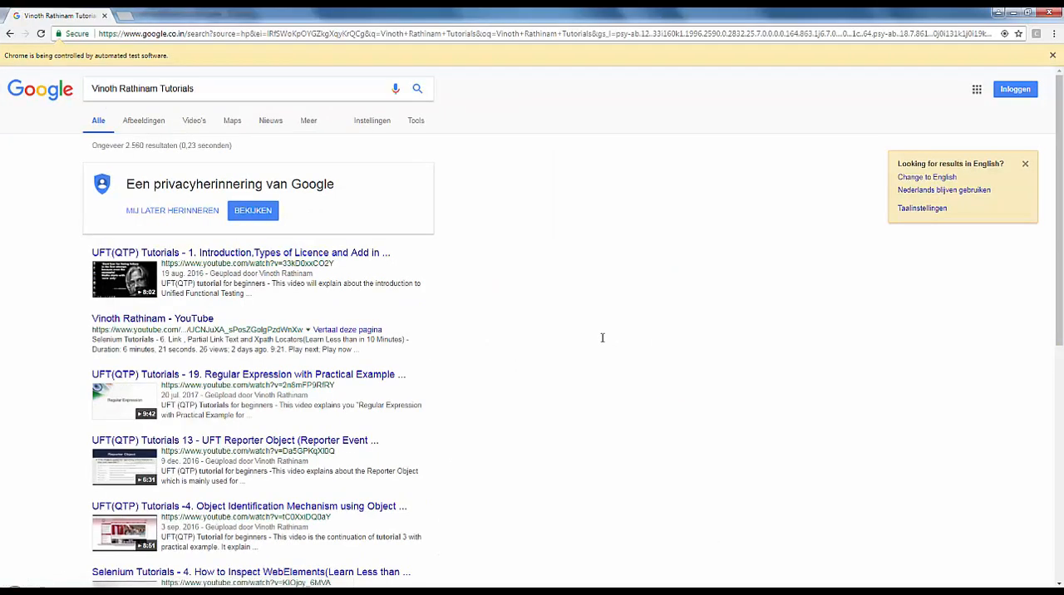
- Open and close the Google apps launcher, then inspect its element
{"action": "left_click", "coordinate": [9, 25]}
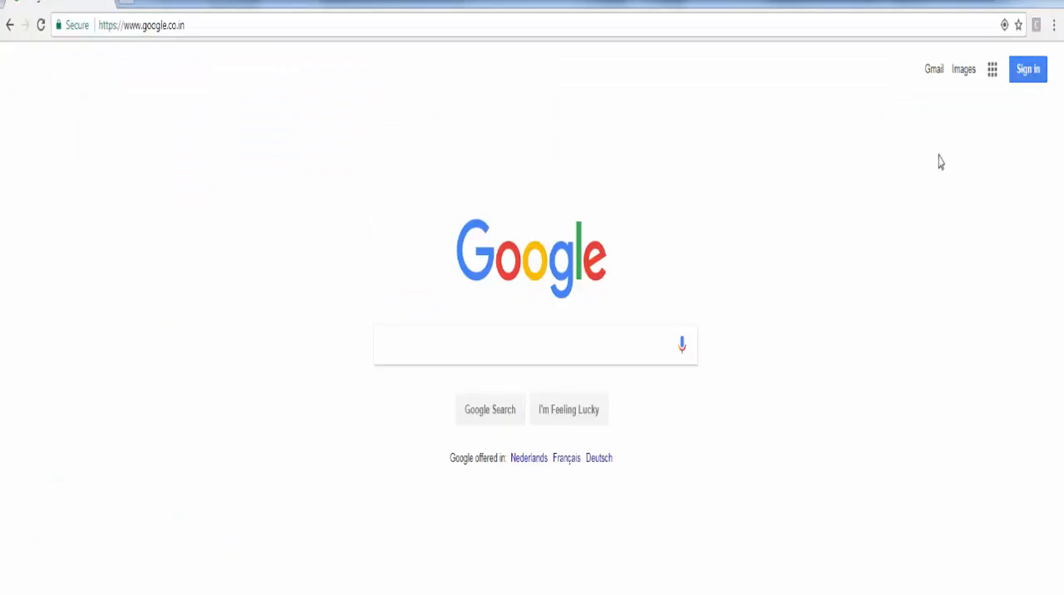
{"action": "left_click", "coordinate": [992, 69]}
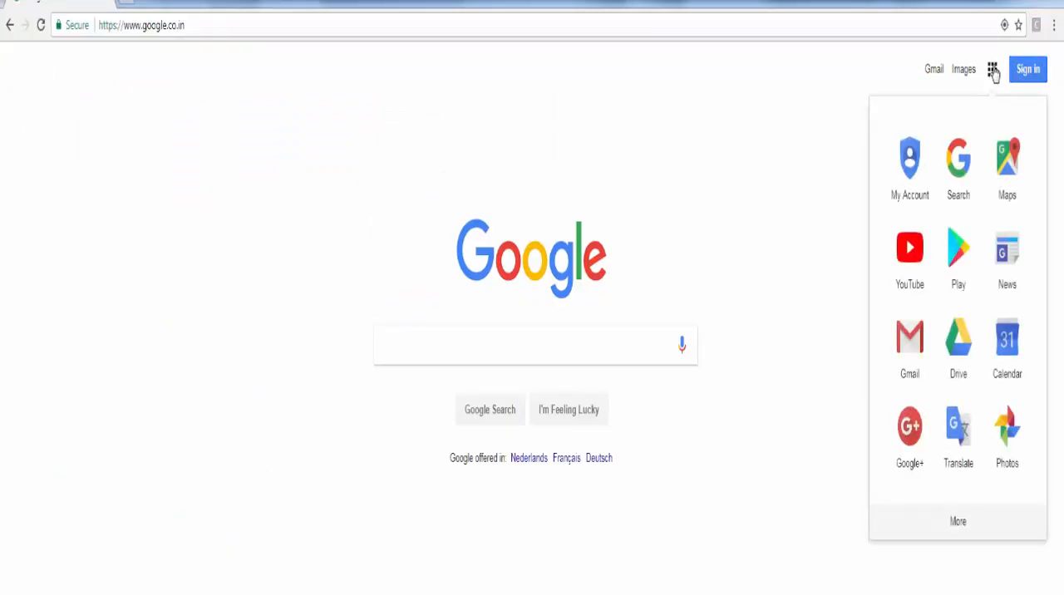
{"action": "mouse_move", "coordinate": [1020, 114]}
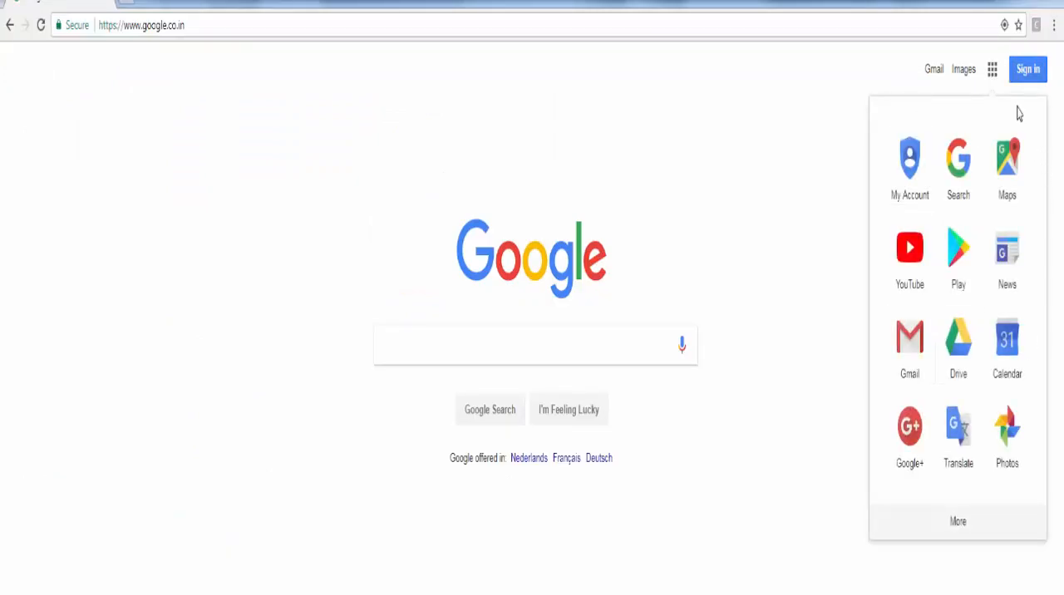
{"action": "left_click", "coordinate": [992, 69]}
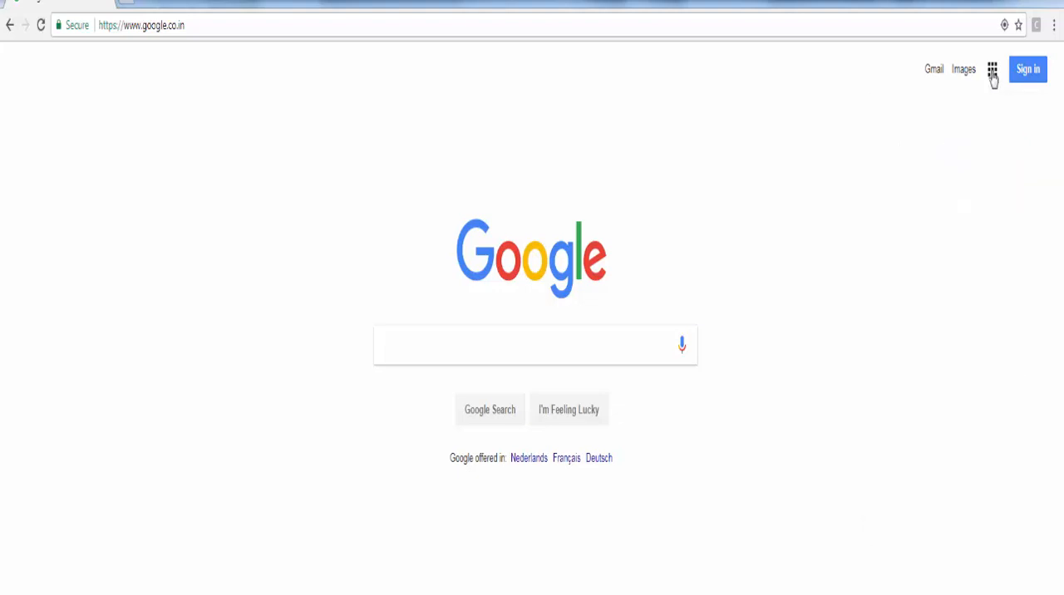
{"action": "right_click", "coordinate": [991, 69]}
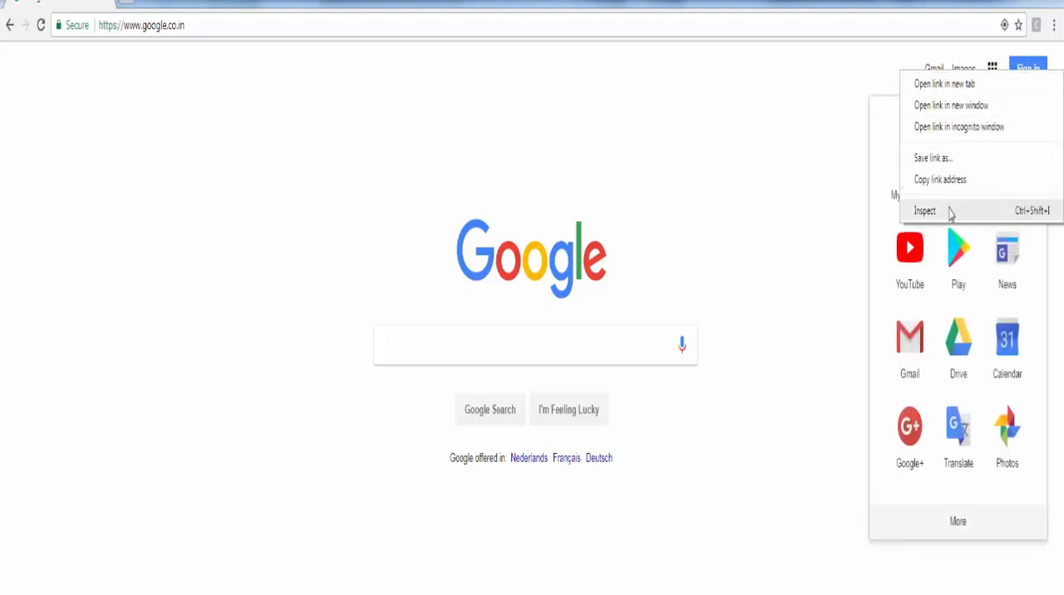
{"action": "left_click", "coordinate": [926, 210]}
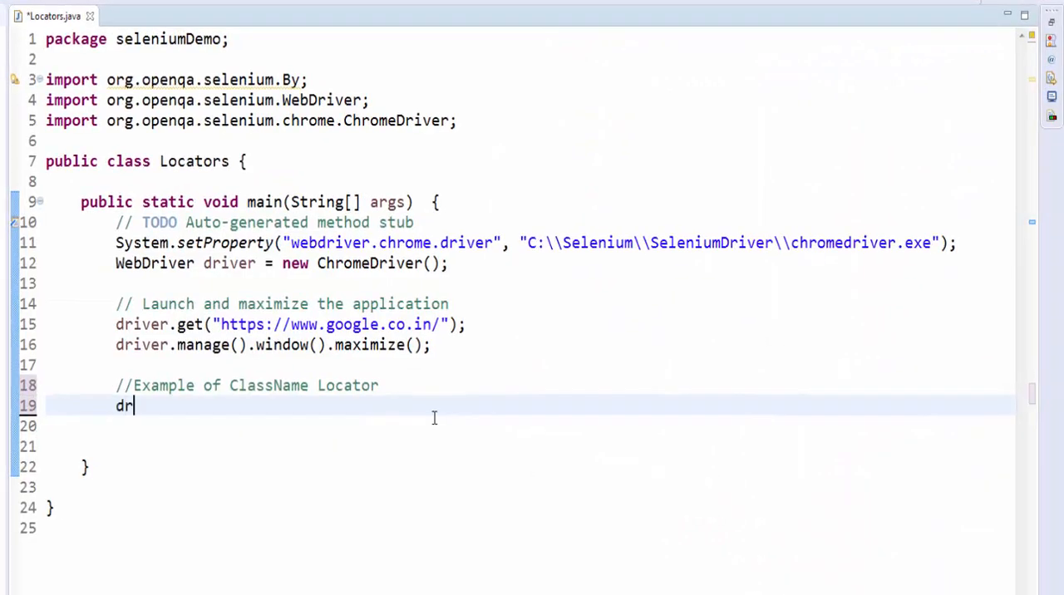
- Complete line 19 to click the element with class name gb_Qc
{"action": "type", "text": "iver.findElement(arg0"}
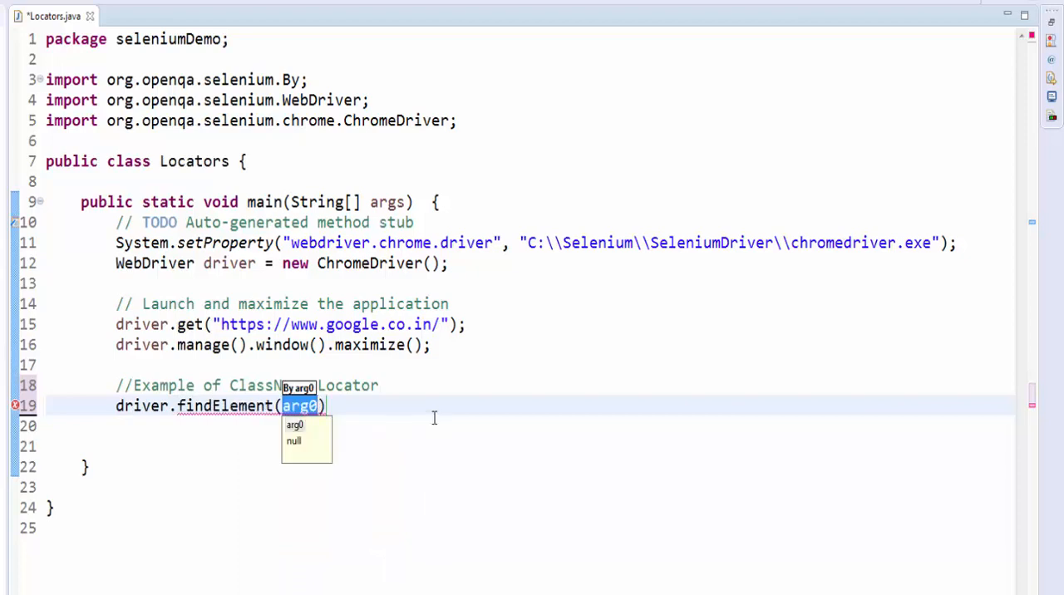
{"action": "type", "text": "By.className(\""}
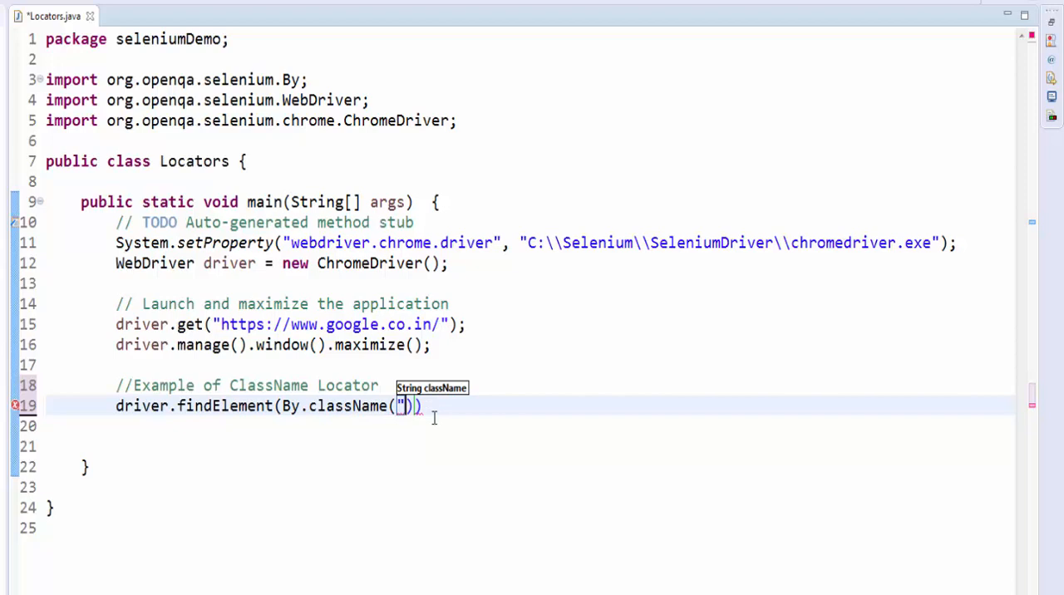
{"action": "type", "text": "gb_Qc"}
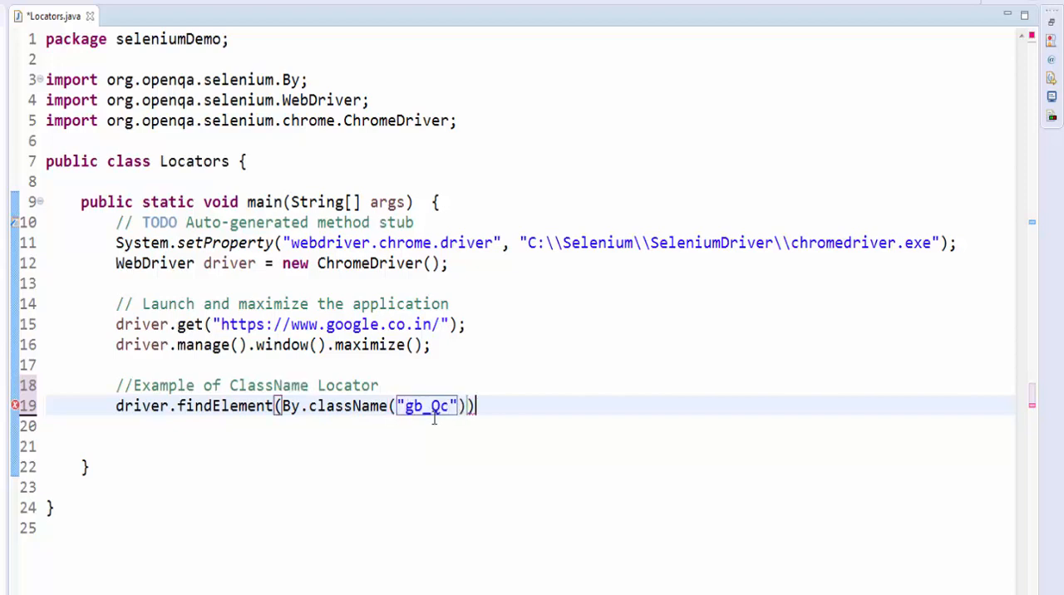
{"action": "type", "text": "."}
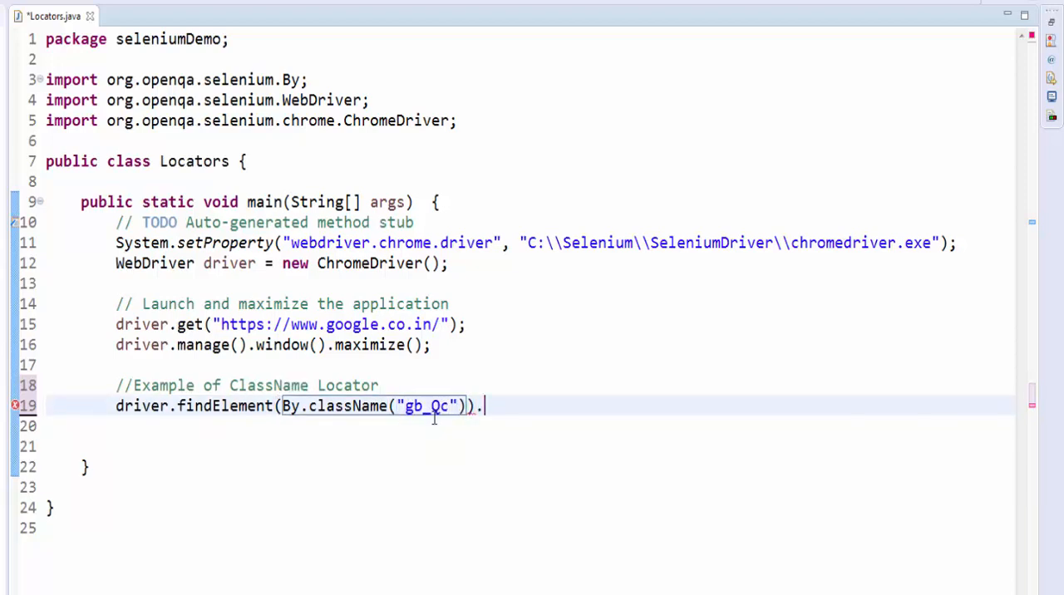
{"action": "type", "text": "click();"}
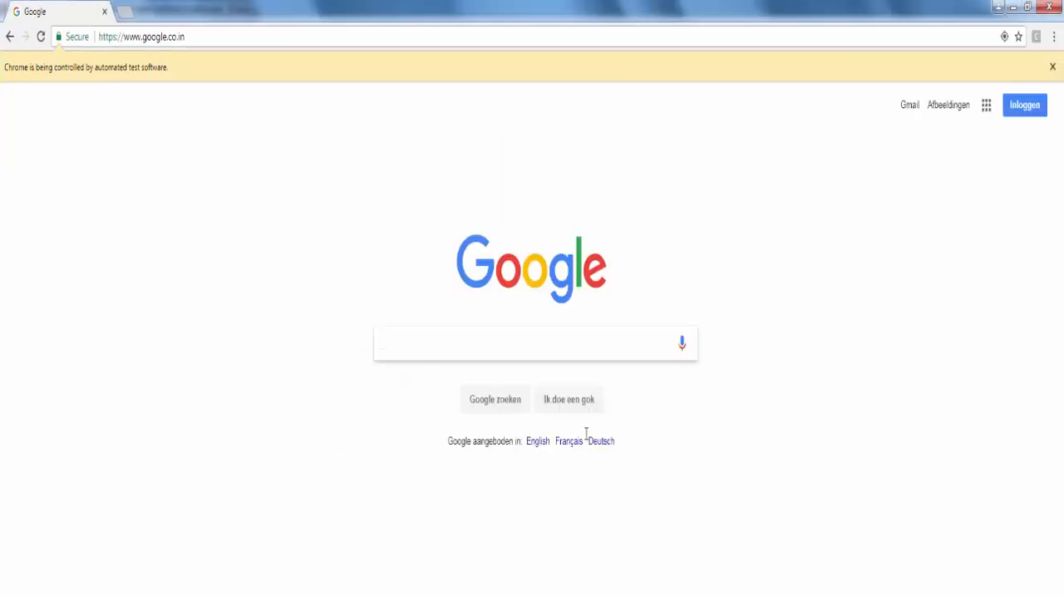
- Open the apps panel in automated Chrome and inspect the My Account shortcut
{"action": "left_click", "coordinate": [986, 105]}
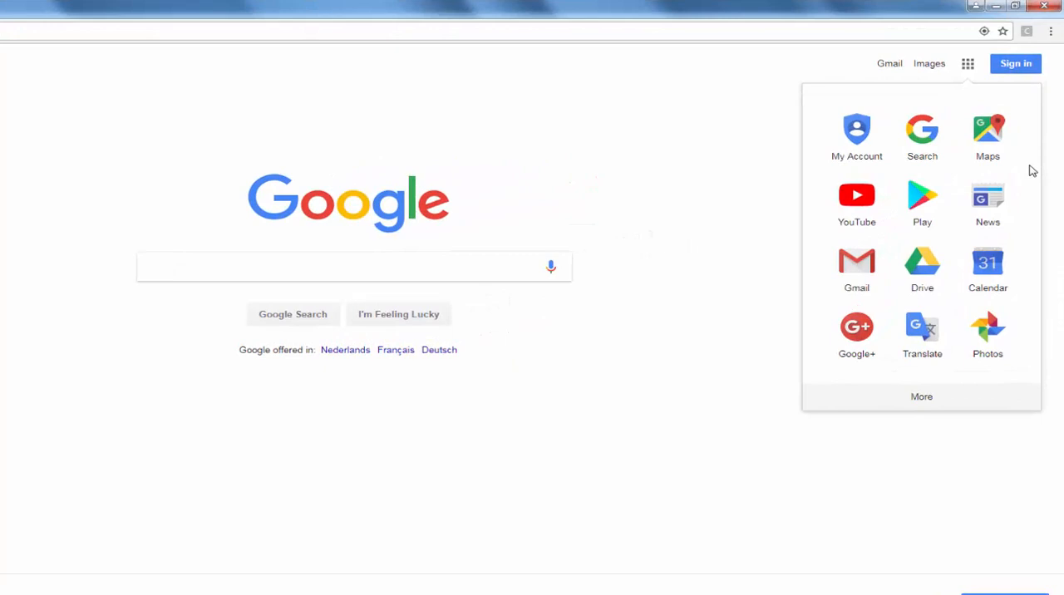
{"action": "right_click", "coordinate": [857, 128]}
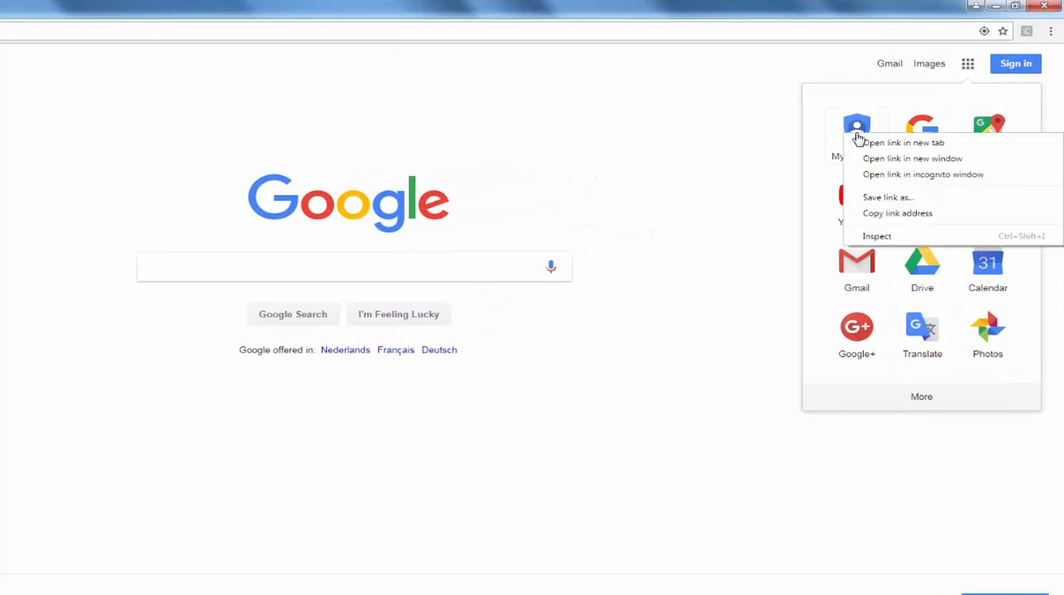
{"action": "left_click", "coordinate": [877, 236]}
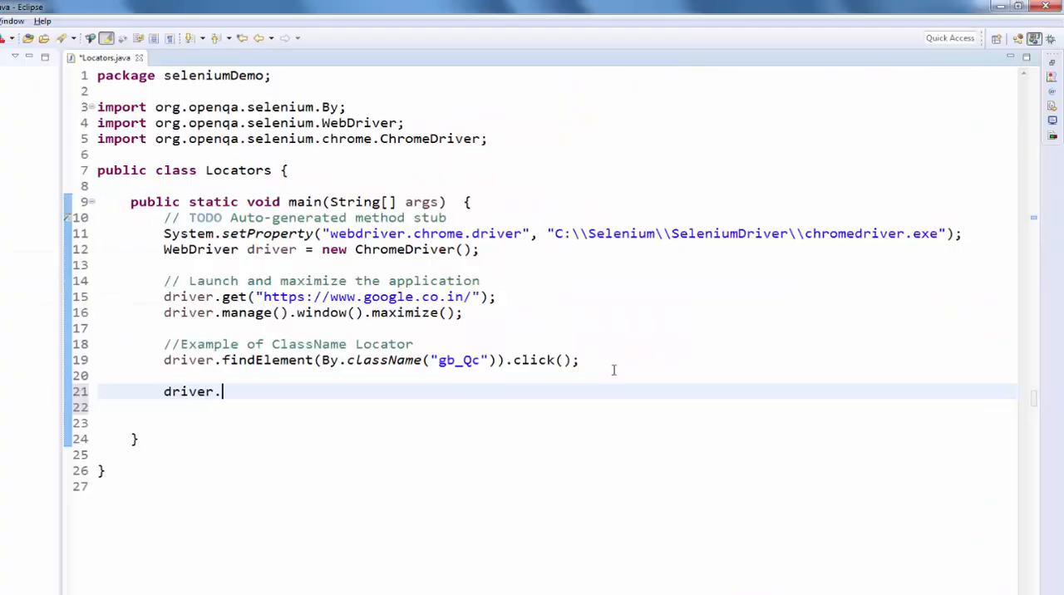
- Add line 21 clicking the class name gb_2 element, and run Locators
{"action": "type", "text": "findElement(arg0"}
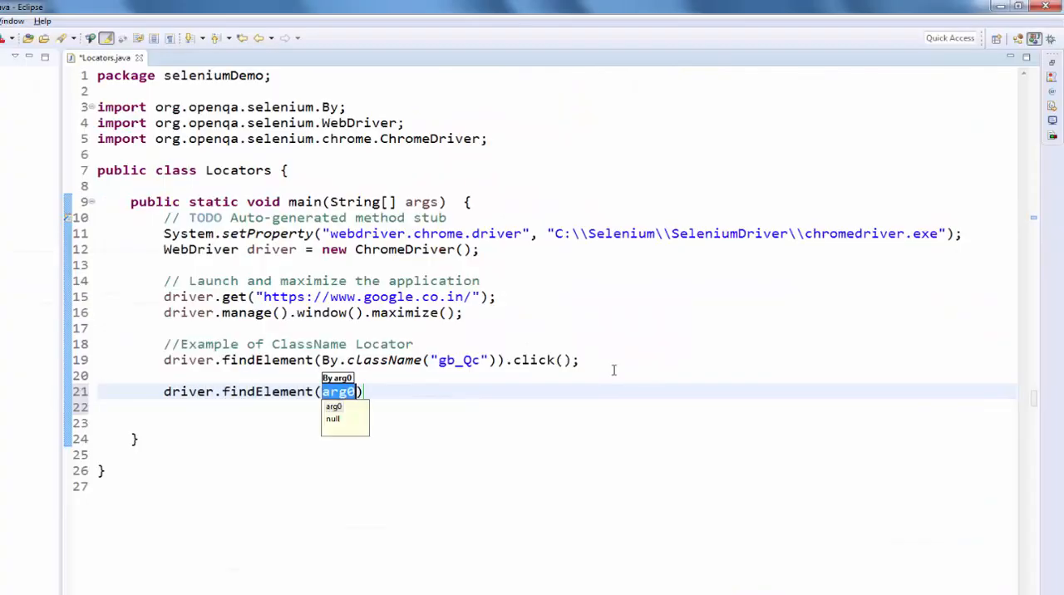
{"action": "type", "text": "By.className(className"}
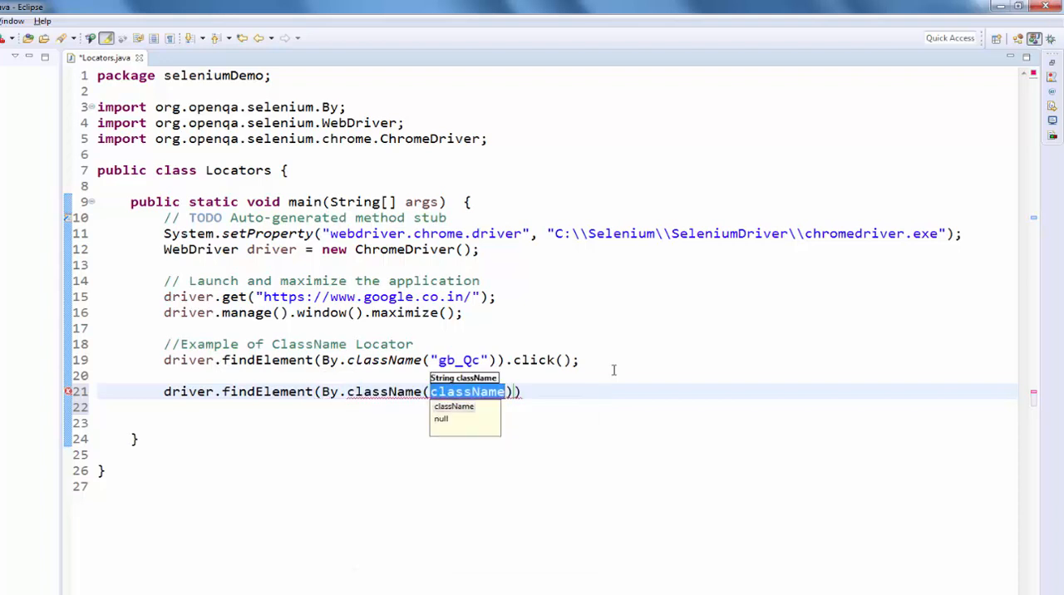
{"action": "type", "text": "\"gb_2\""}
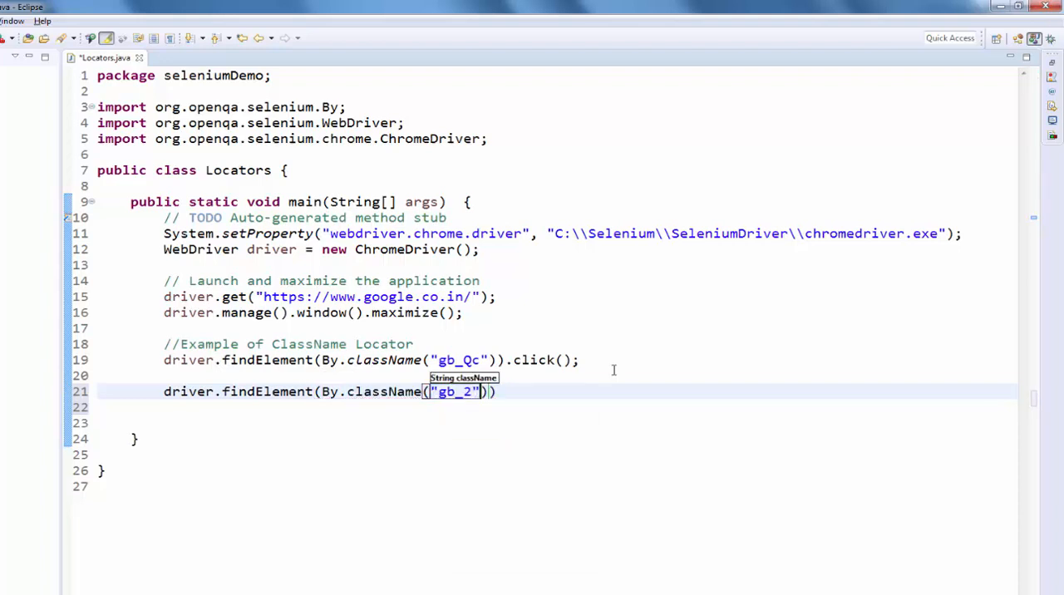
{"action": "type", "text": "."}
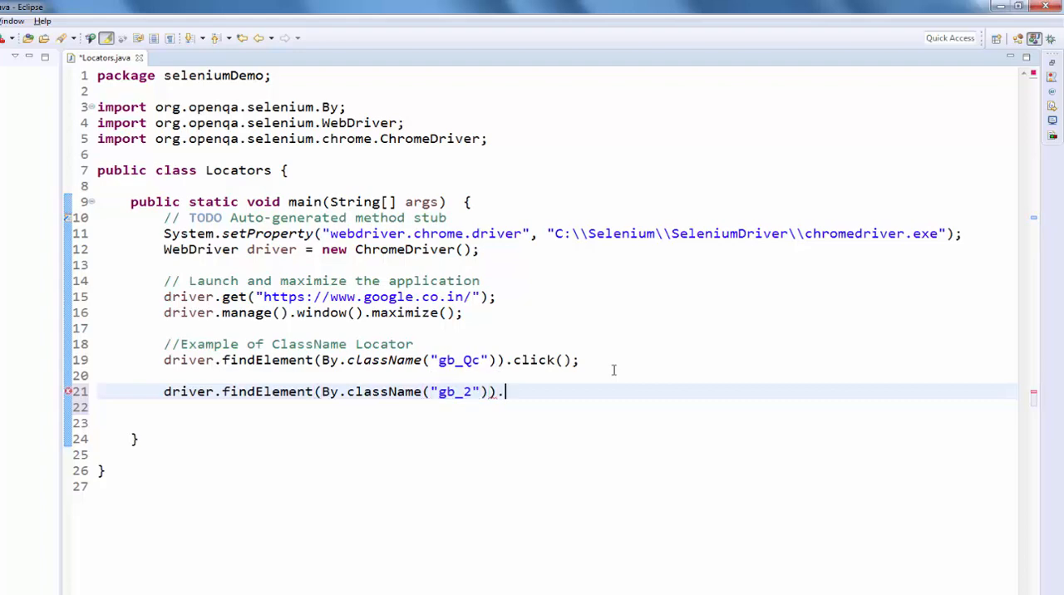
{"action": "type", "text": "click();"}
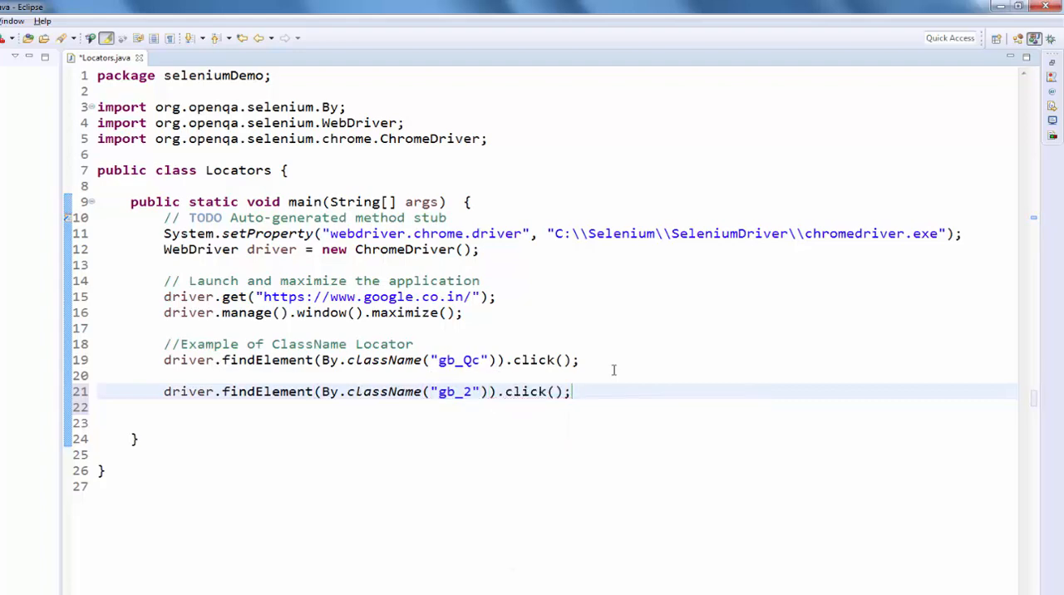
{"action": "left_click", "coordinate": [44, 37]}
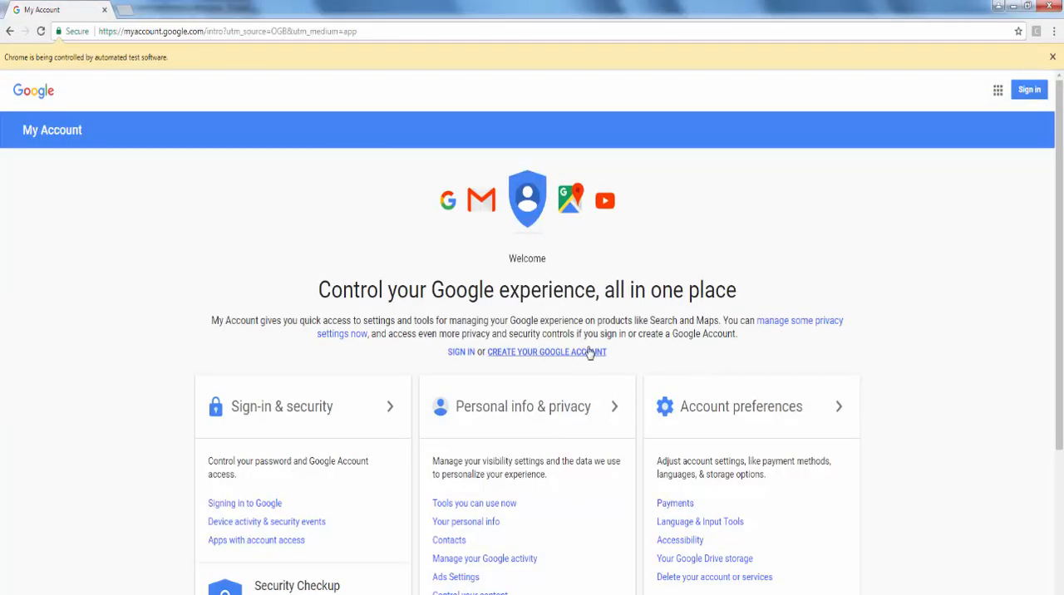
{"action": "mouse_move", "coordinate": [980, 102]}
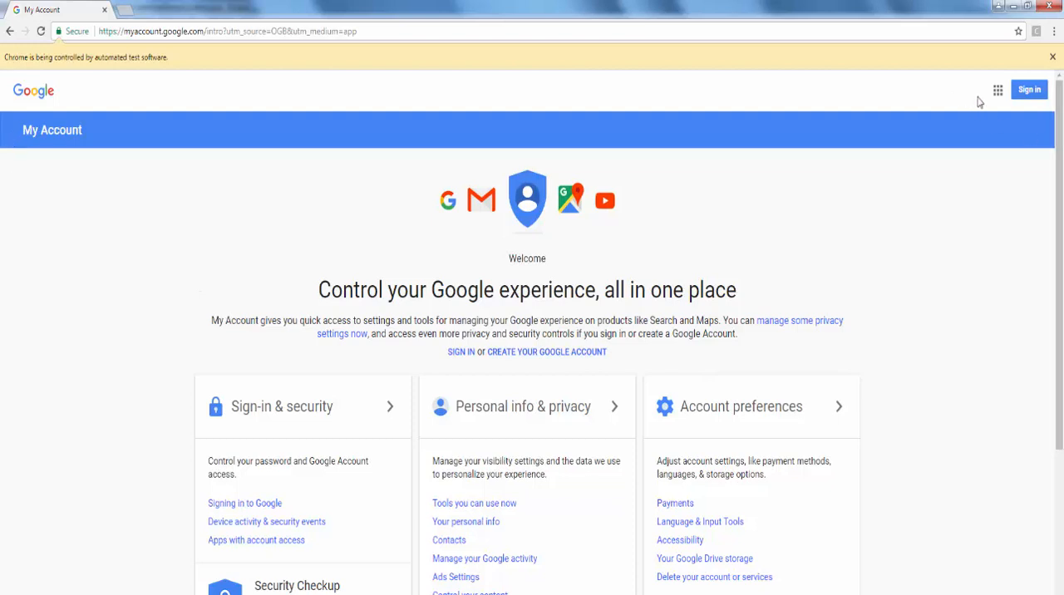
- Open the Google apps panel on the My Account page
{"action": "left_click", "coordinate": [997, 90]}
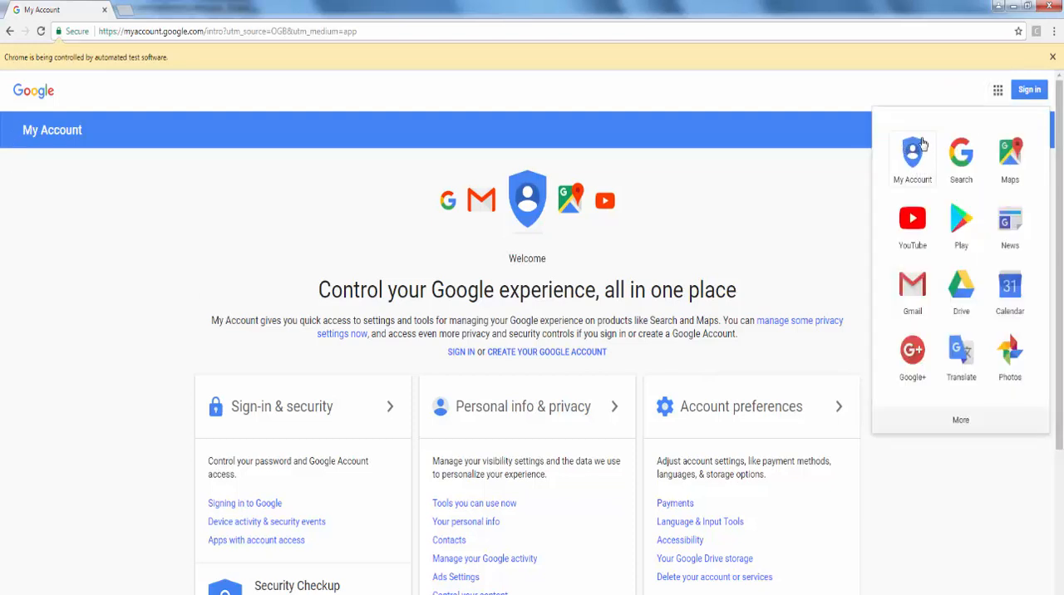
{"action": "mouse_move", "coordinate": [897, 126]}
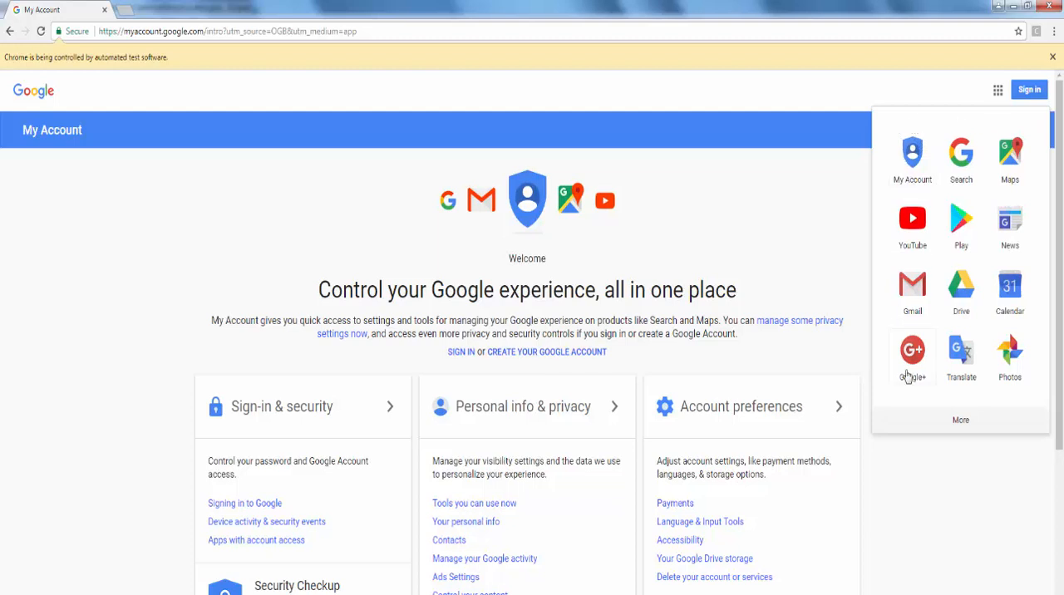
{"action": "mouse_move", "coordinate": [912, 153]}
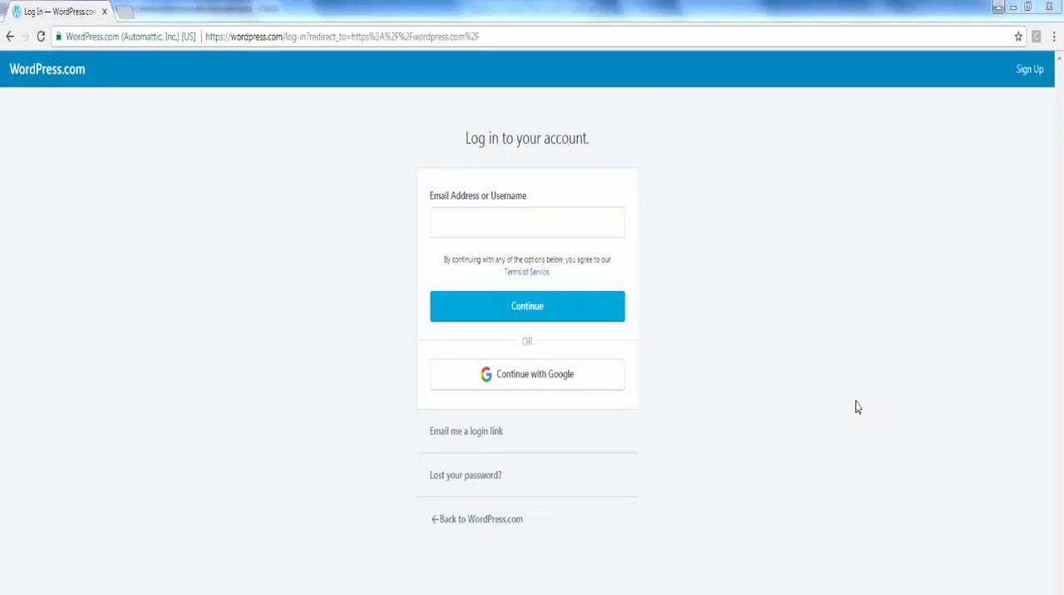
{"action": "mouse_move", "coordinate": [232, 77]}
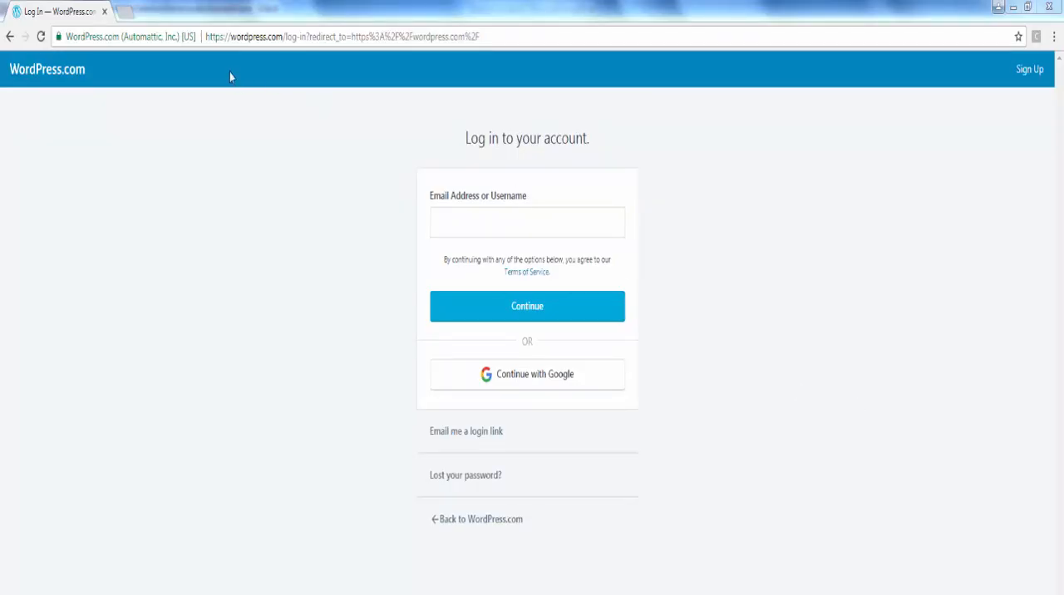
{"action": "mouse_move", "coordinate": [370, 218]}
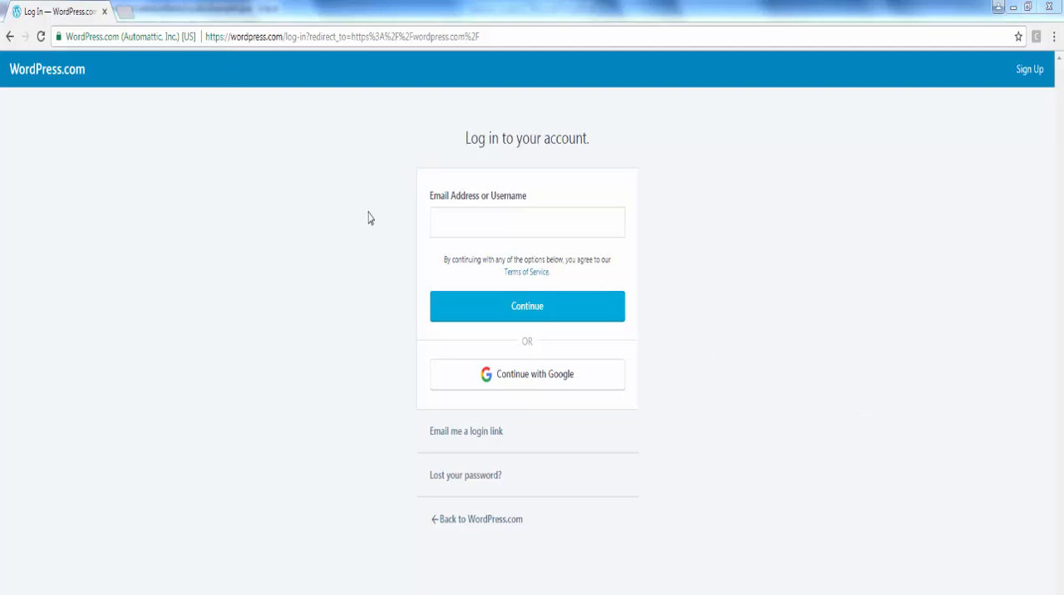
- Inspect the WordPress.com Email Address or Username field's markup
{"action": "left_click", "coordinate": [527, 222]}
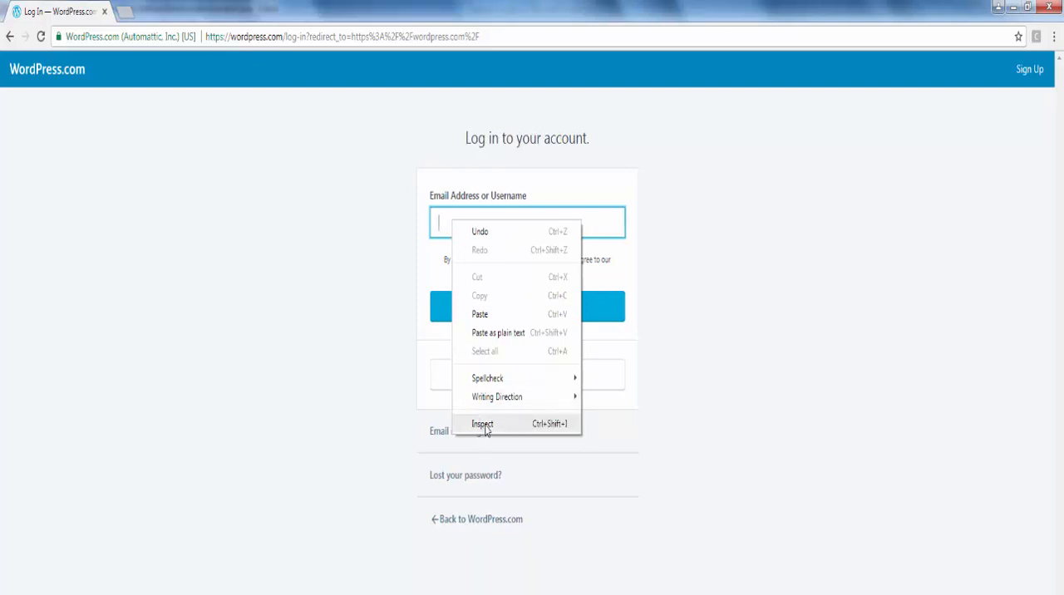
{"action": "left_click", "coordinate": [482, 424]}
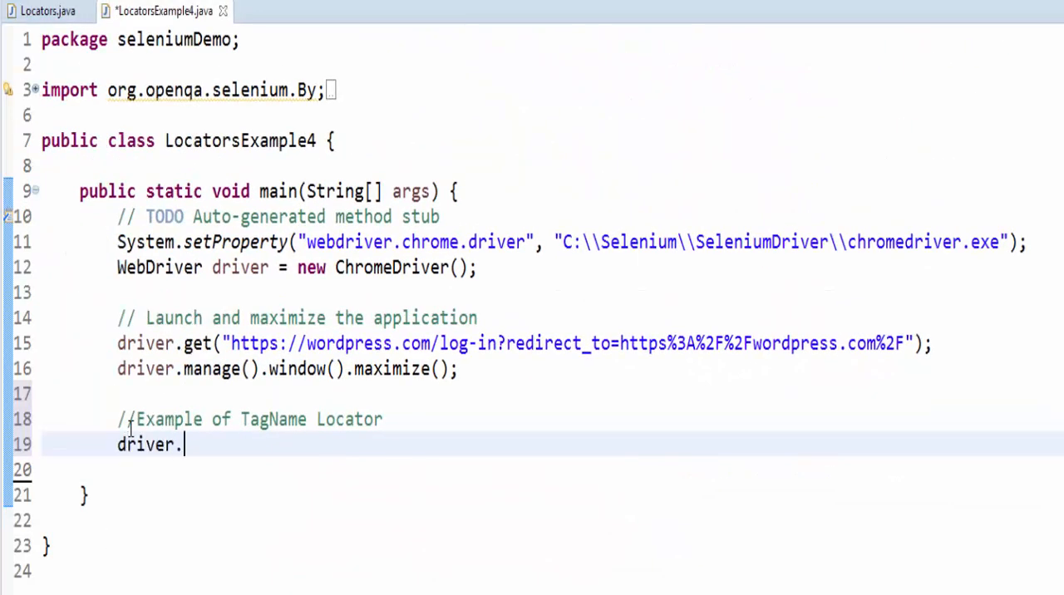
- Write line 19 to send text to the first INPUT element by tagName, then run LocatorsExample4
{"action": "type", "text": "findElement(arg0"}
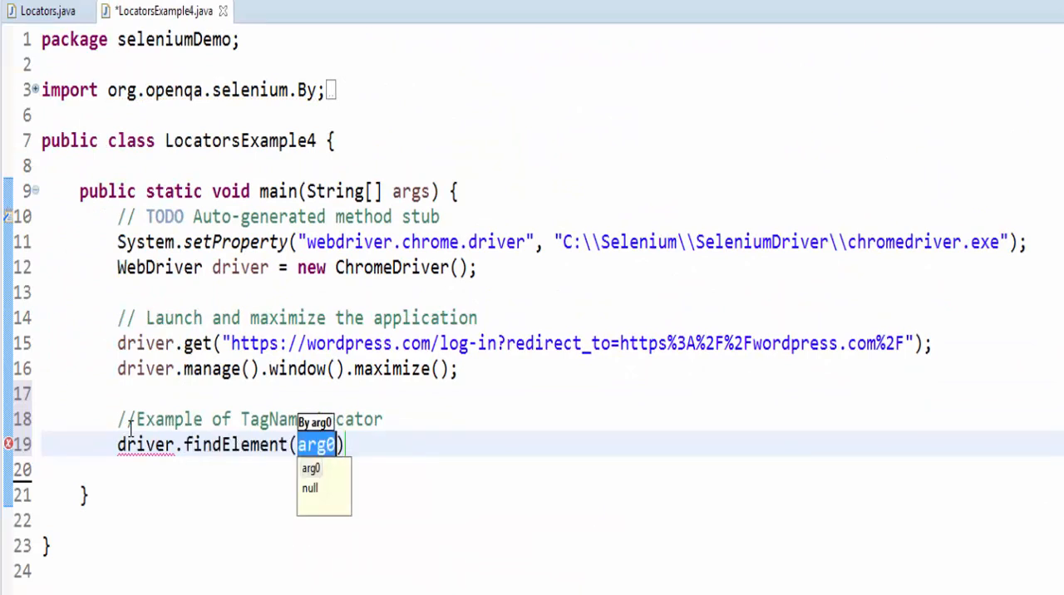
{"action": "type", "text": "By.tagName(\"INPUT"}
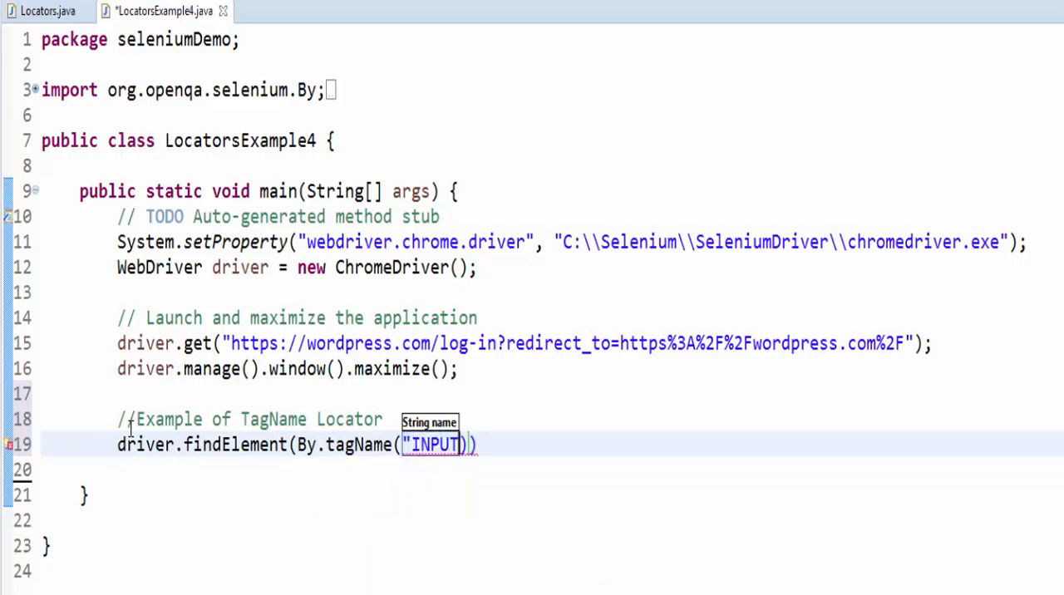
{"action": "type", "text": ".sendKeys(\"Vinoth\");"}
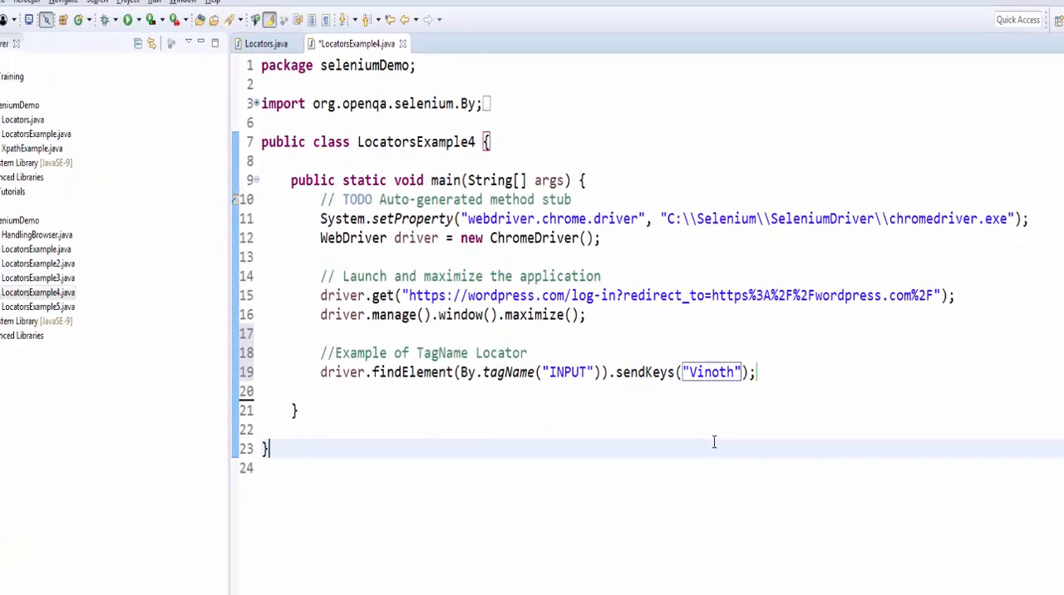
{"action": "left_click", "coordinate": [157, 27]}
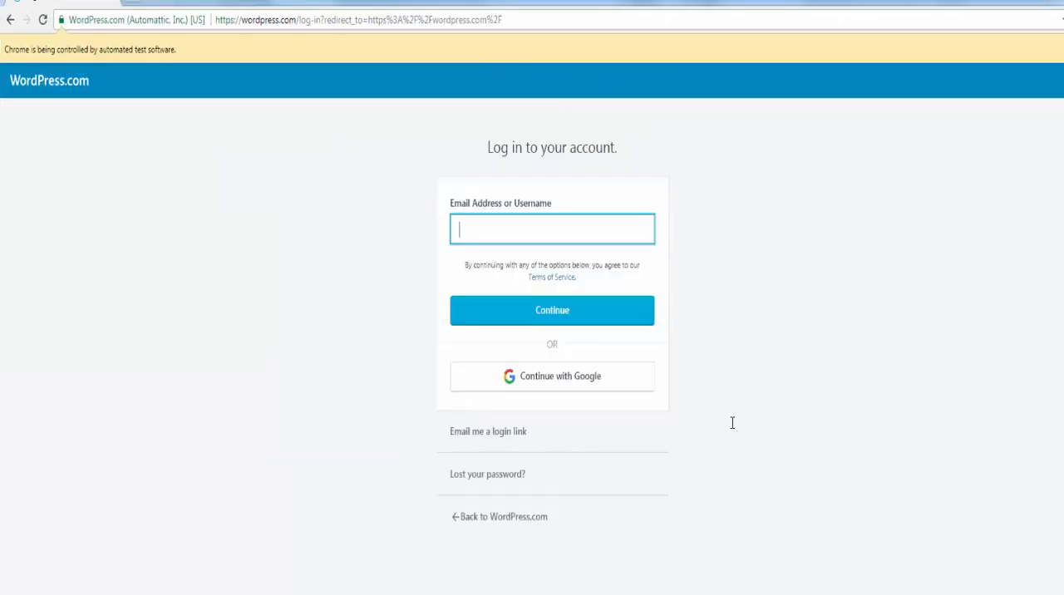
- Let the script type 'Vinoth' into the WordPress login field
{"action": "type", "text": "Vinoth"}
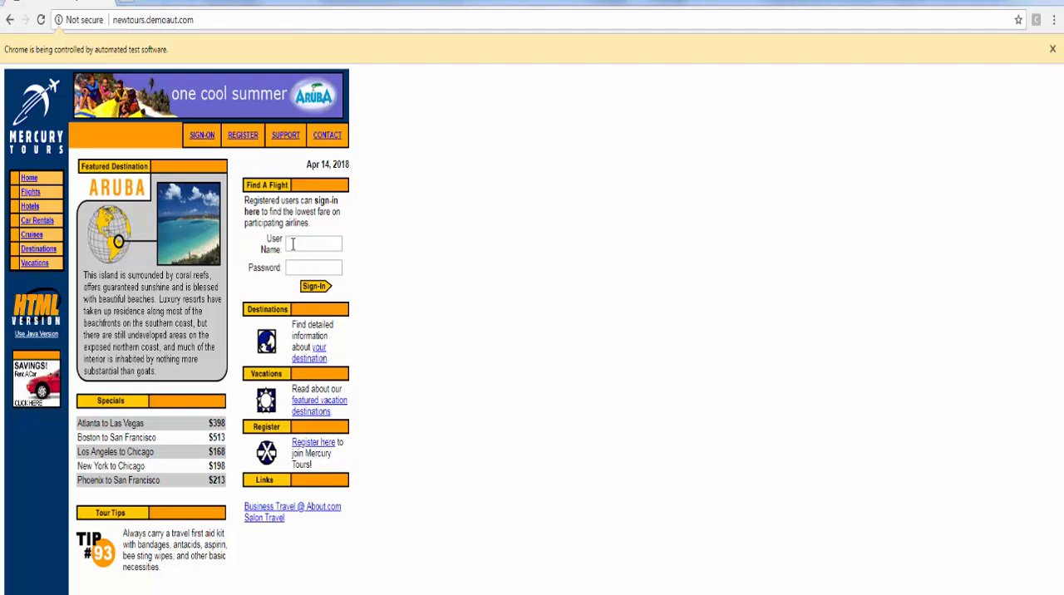
- Inspect the markup of the Mercury Tours User Name field
{"action": "right_click", "coordinate": [314, 244]}
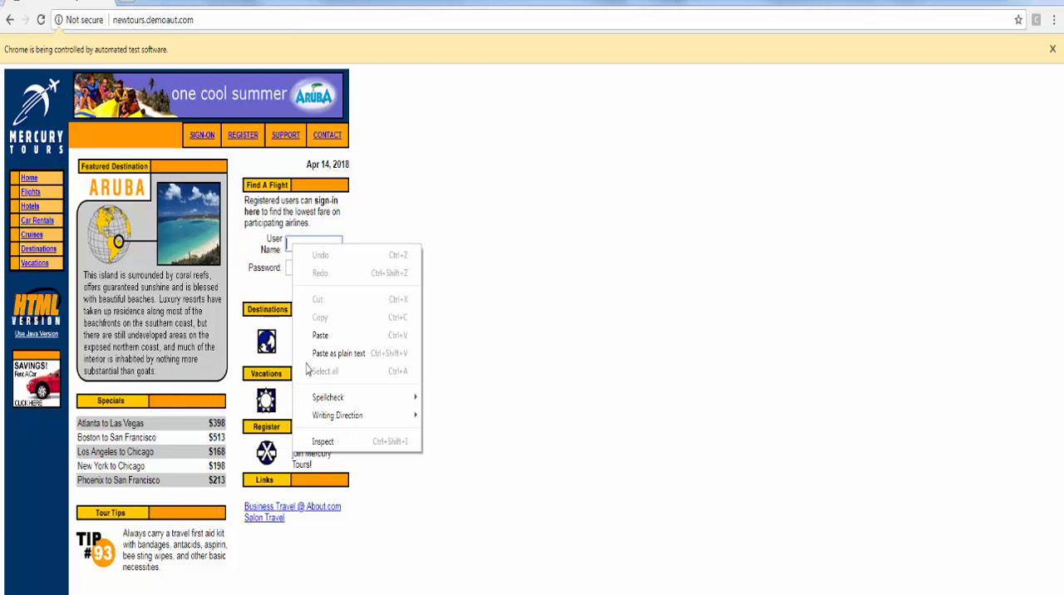
{"action": "left_click", "coordinate": [322, 441]}
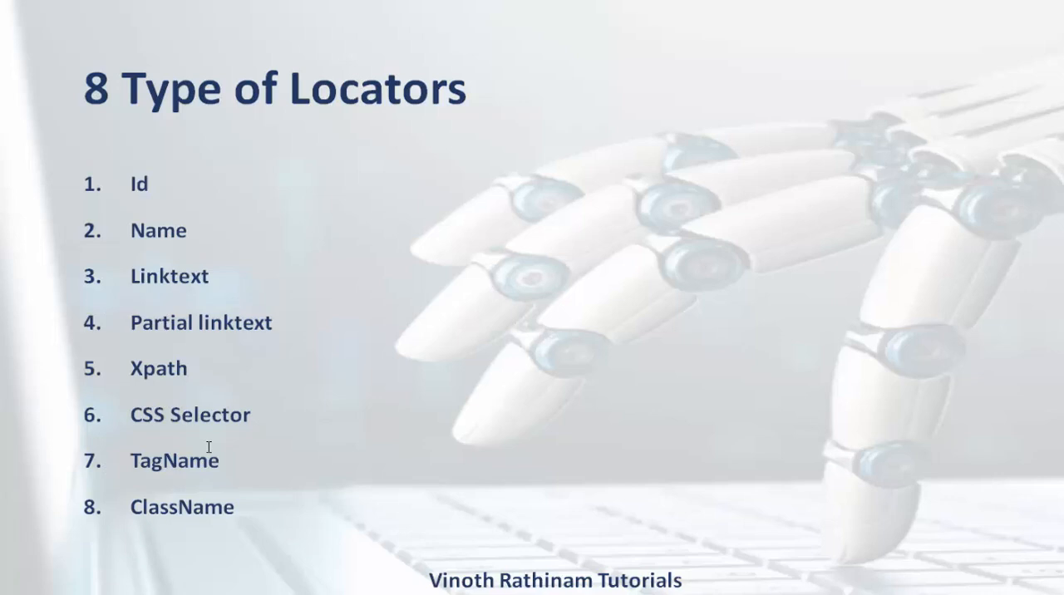
{"action": "mouse_move", "coordinate": [360, 430]}
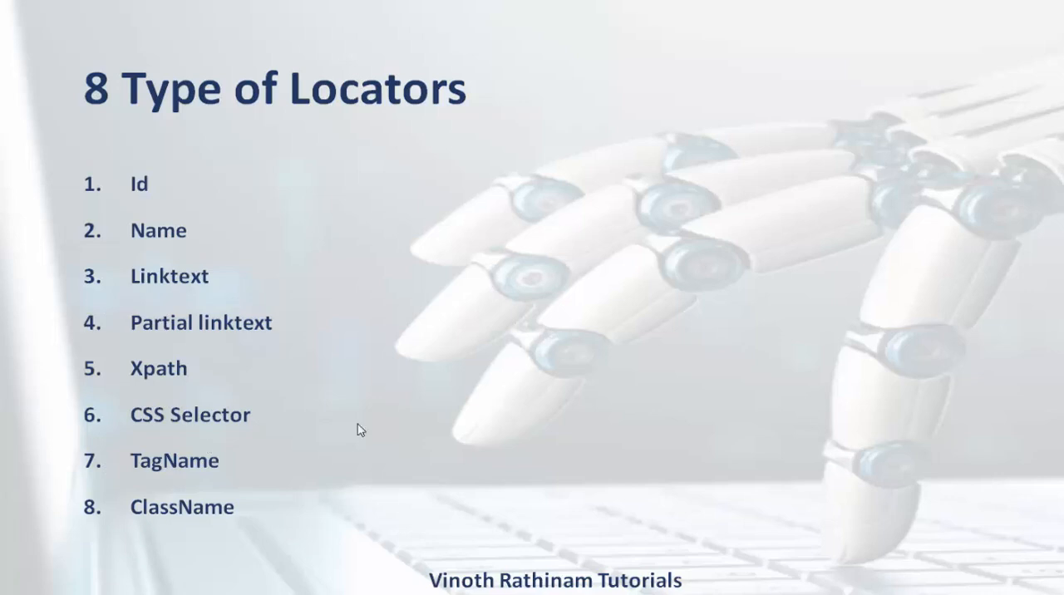